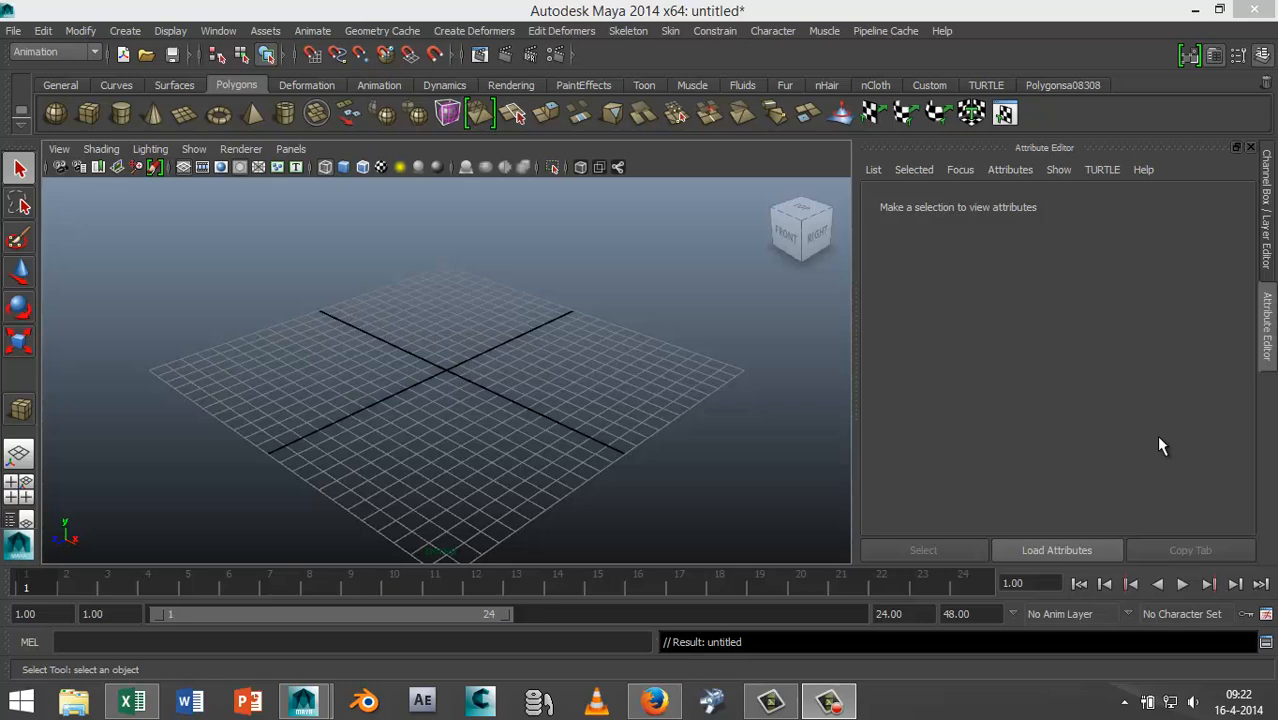
mouse_move(1158, 443)
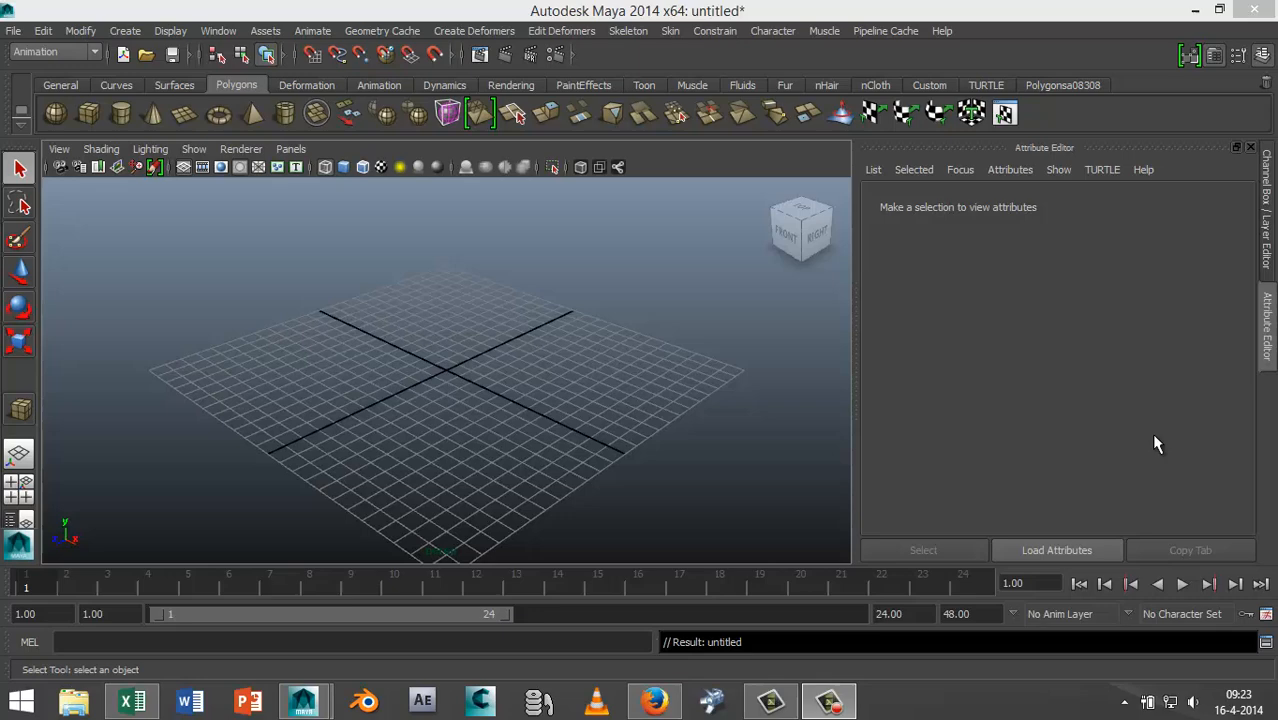
mouse_move(703, 399)
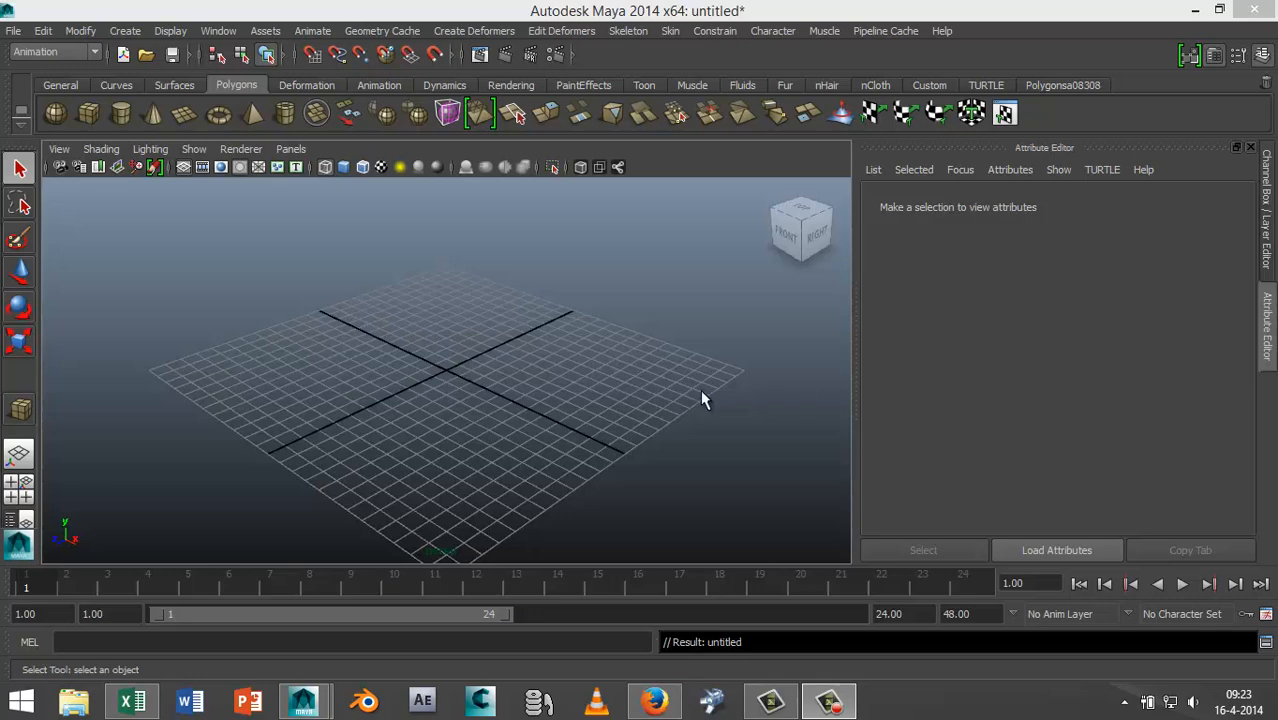
mouse_move(712, 410)
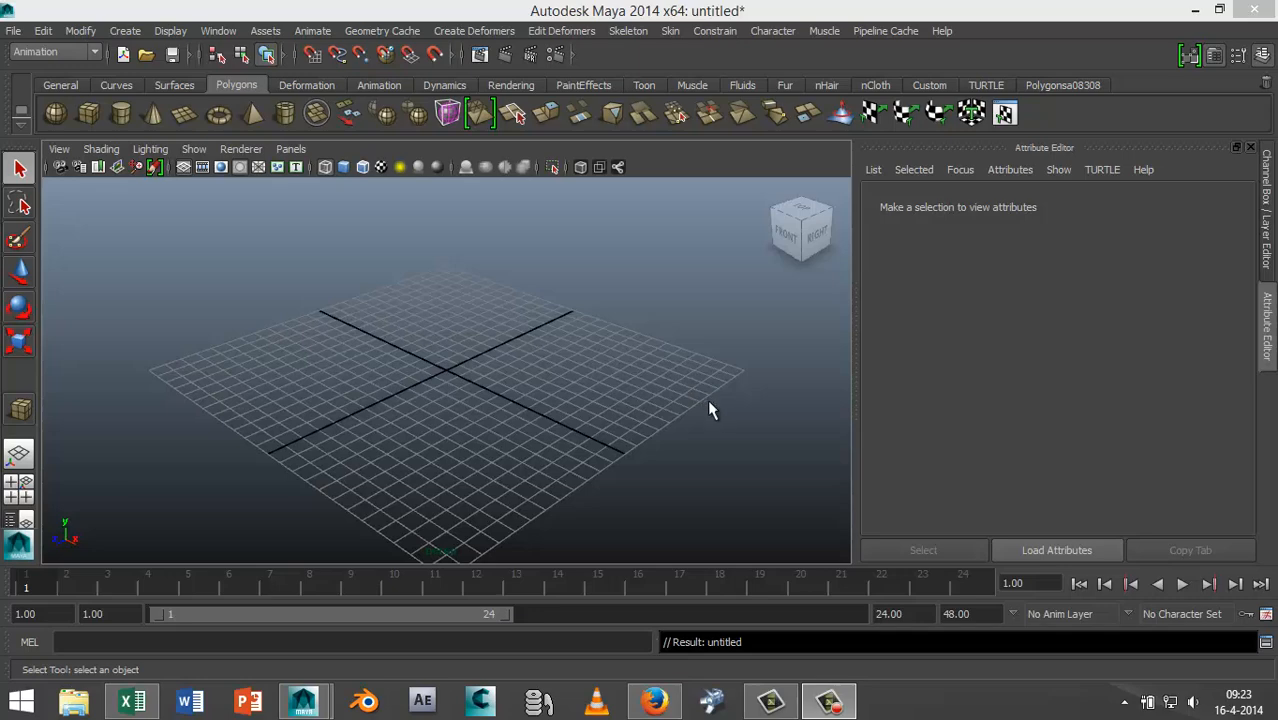
mouse_move(731, 445)
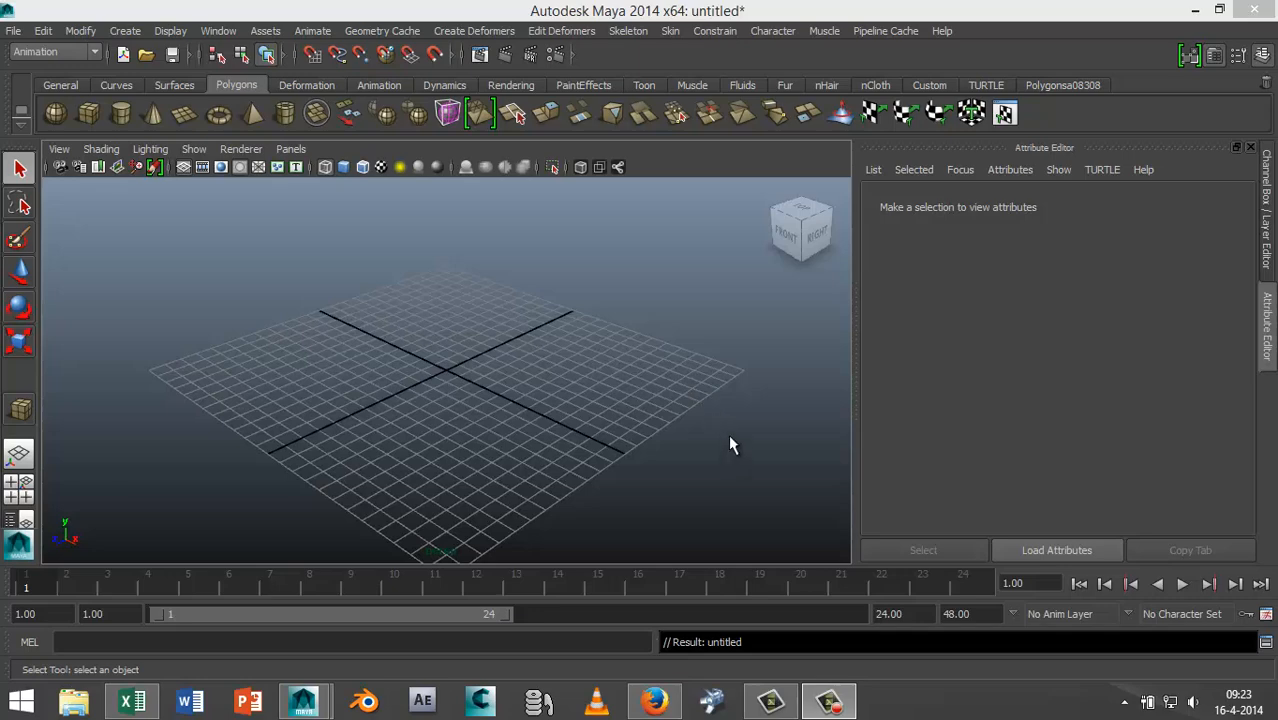
mouse_move(736, 438)
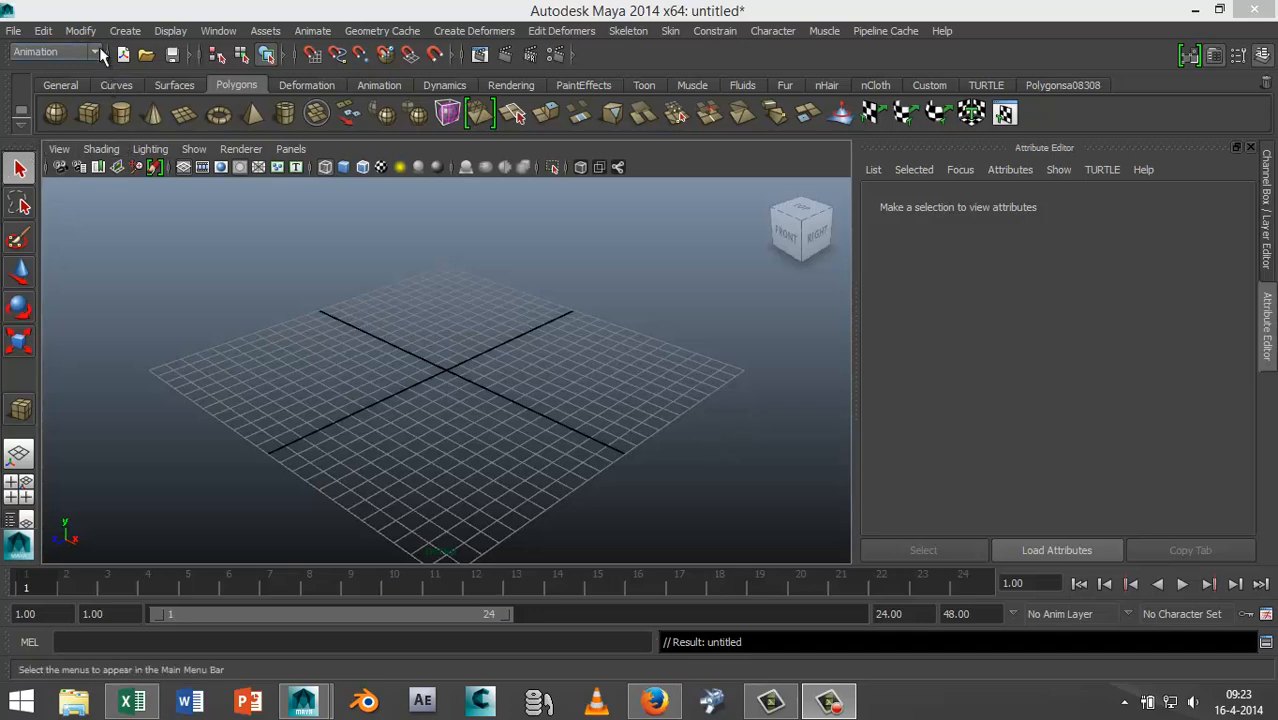
Step: Create a long, thin polygon cube across the grid centre and display it shaded
click(55, 51)
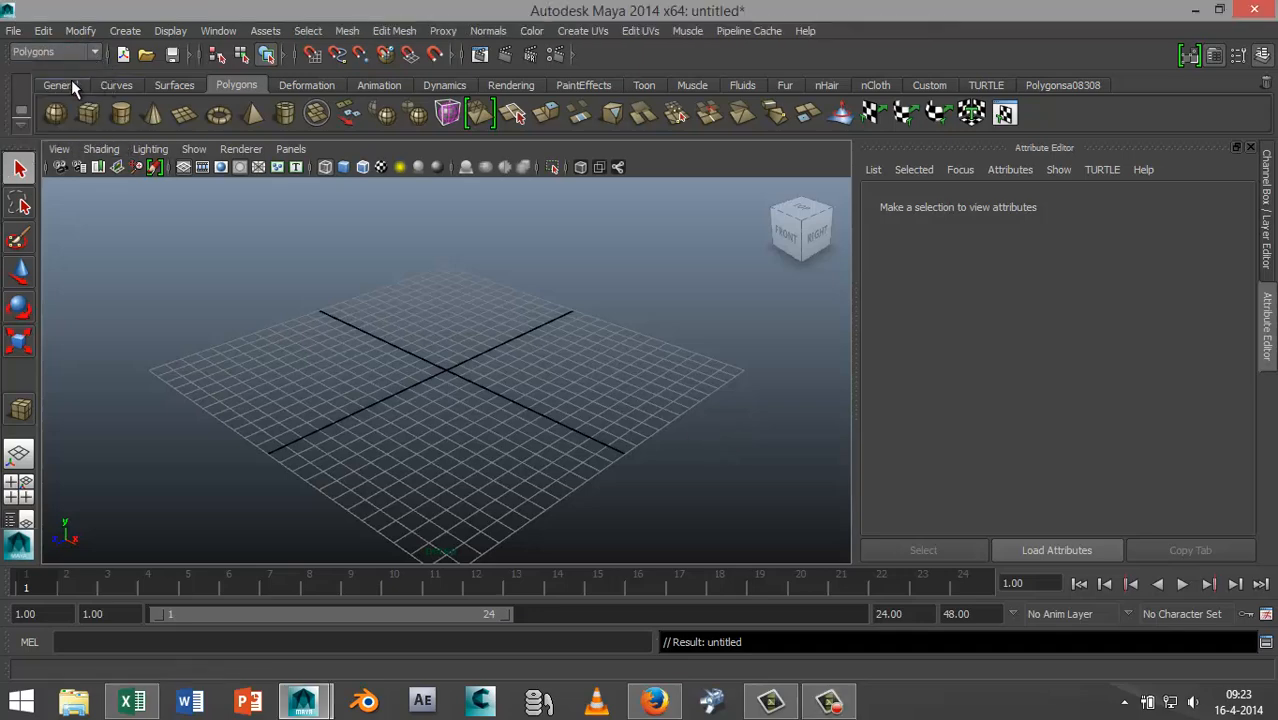
click(55, 113)
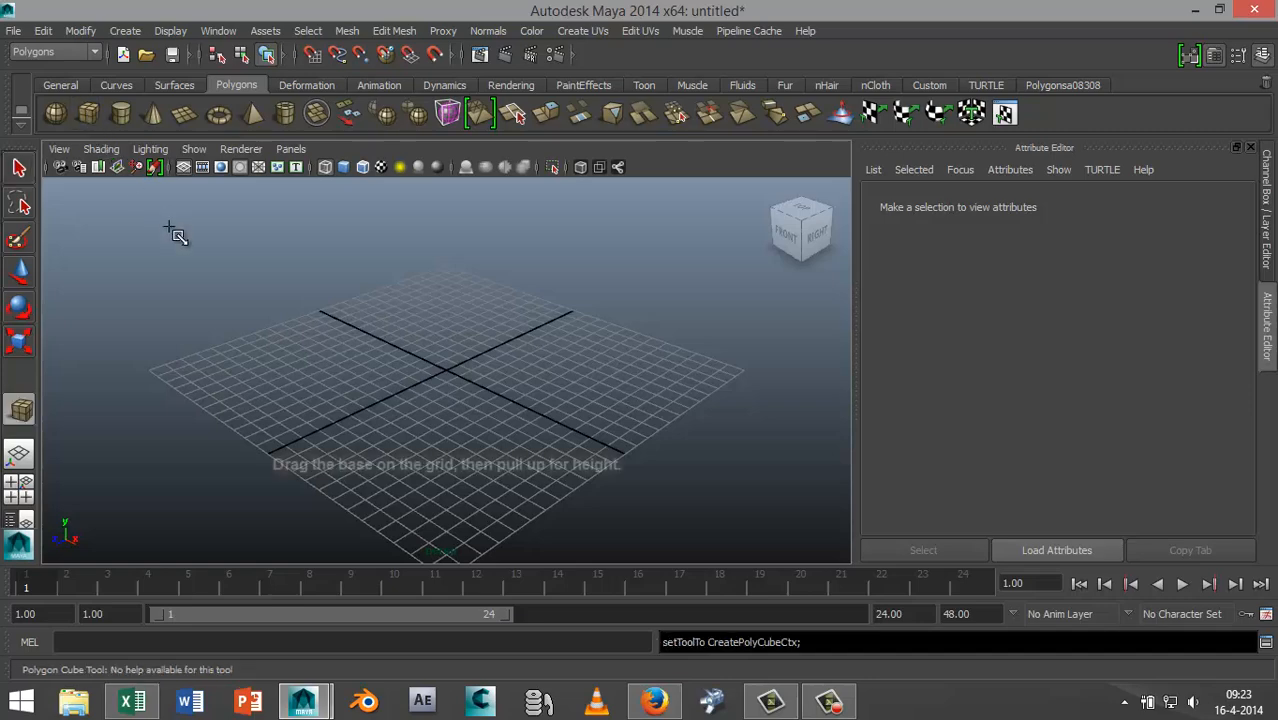
mouse_move(377, 358)
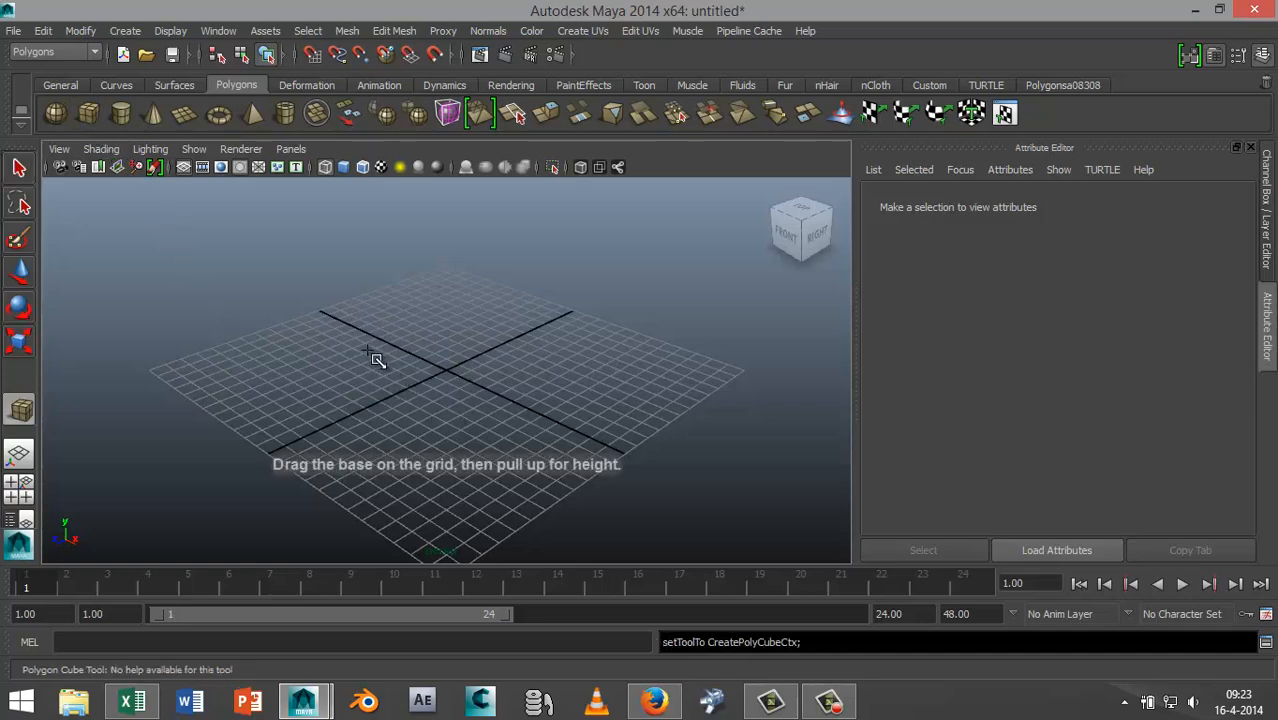
drag(367, 357, 580, 477)
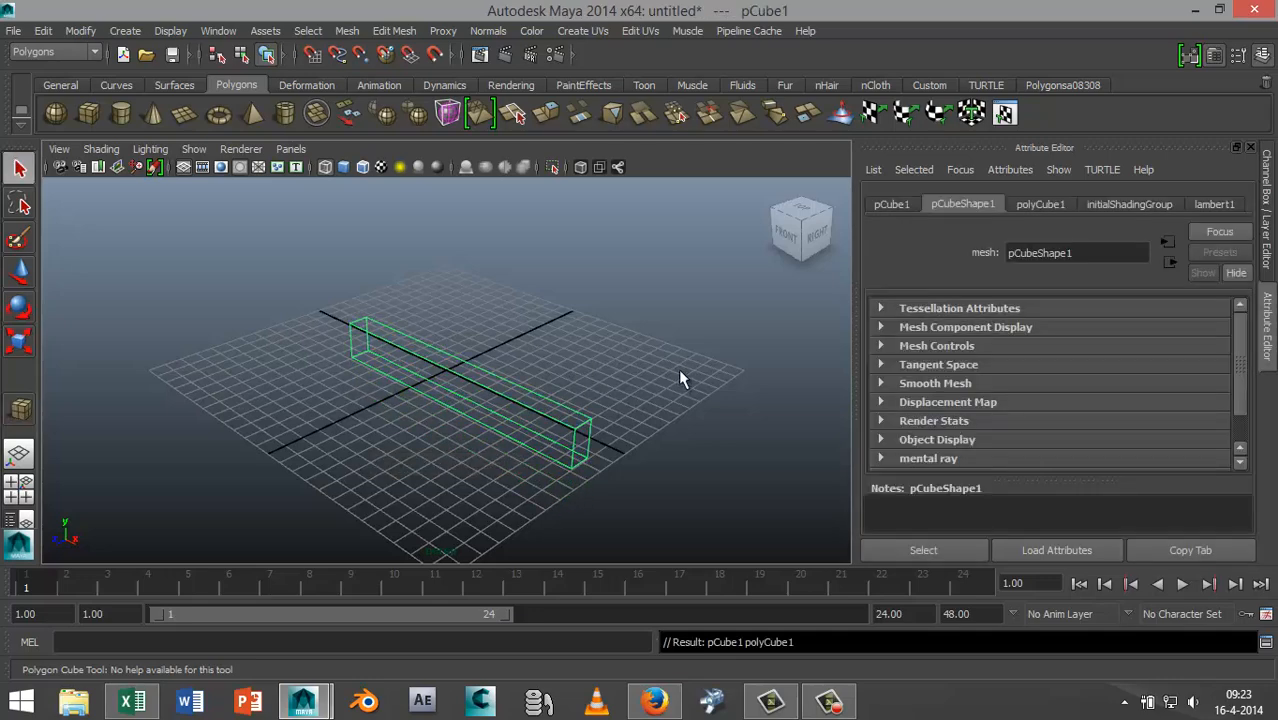
key(5)
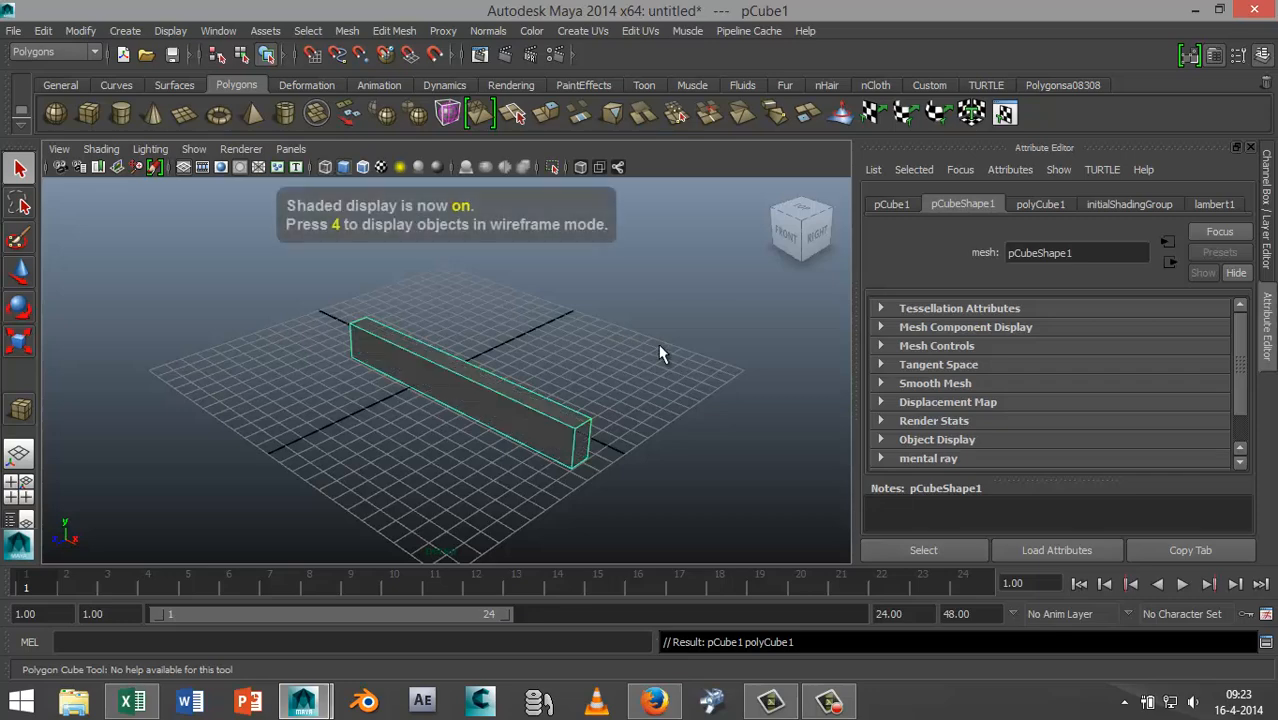
drag(660, 355, 689, 420)
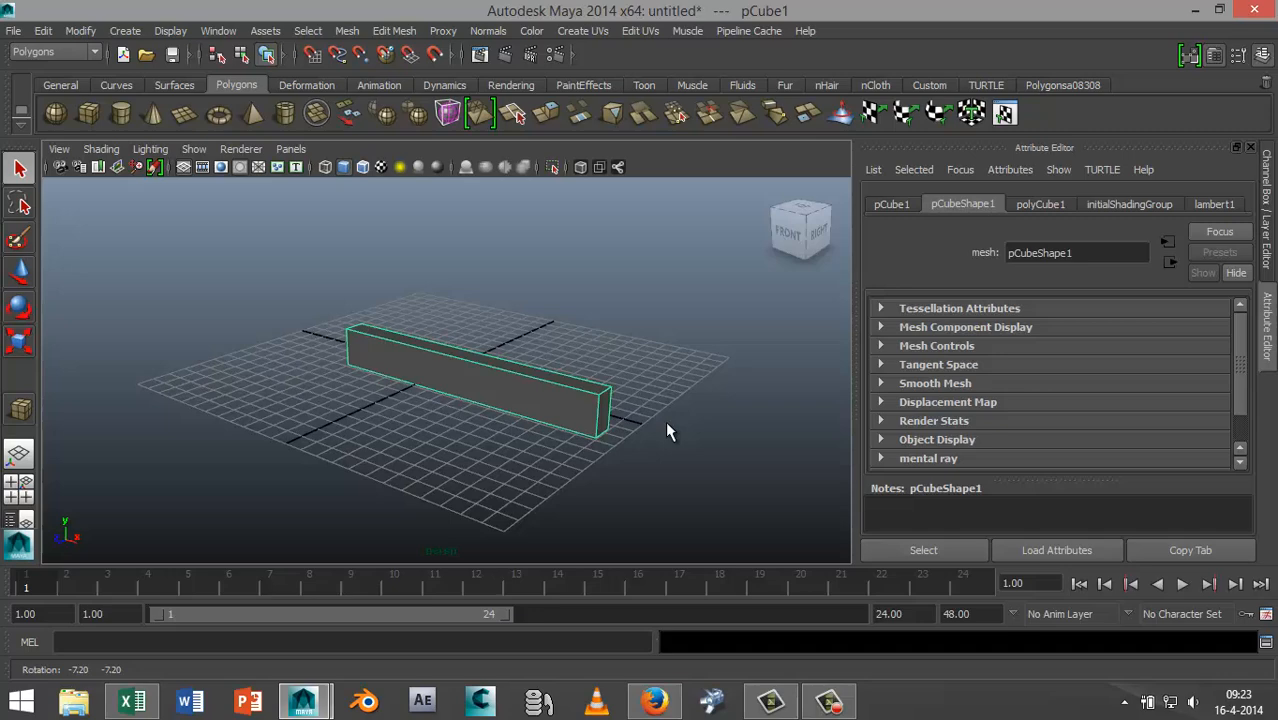
mouse_move(390, 458)
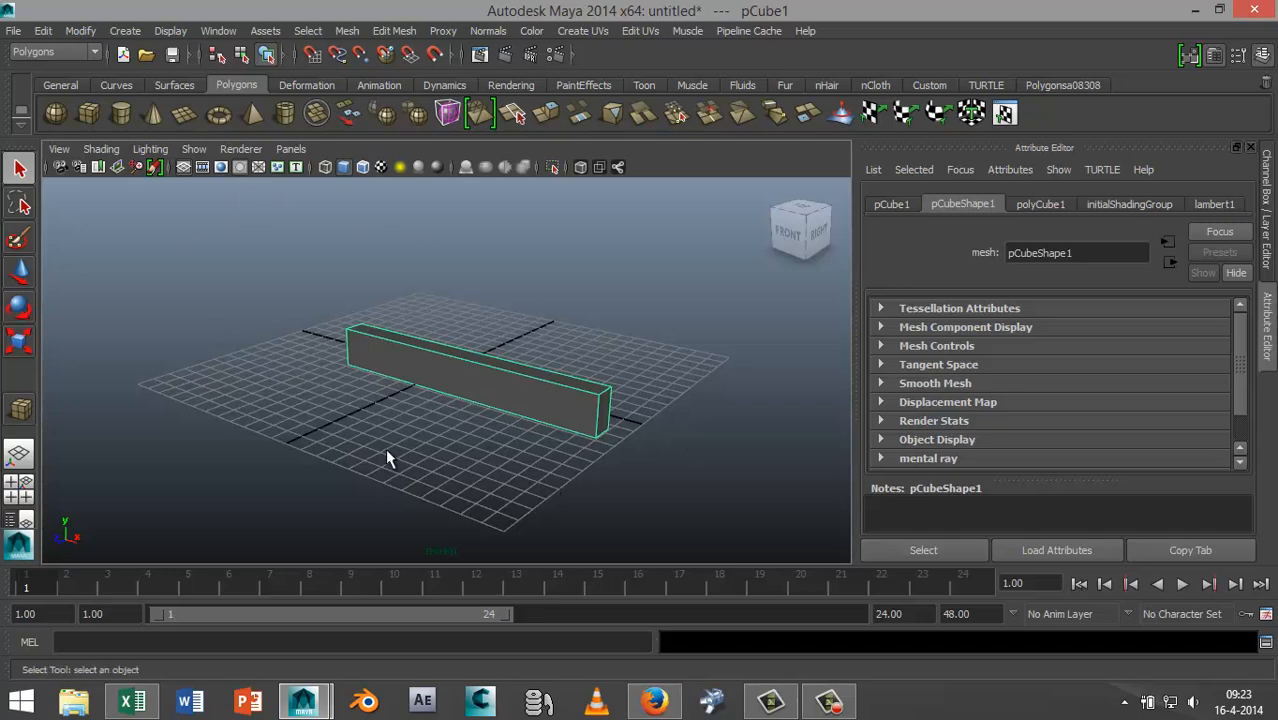
mouse_move(408, 378)
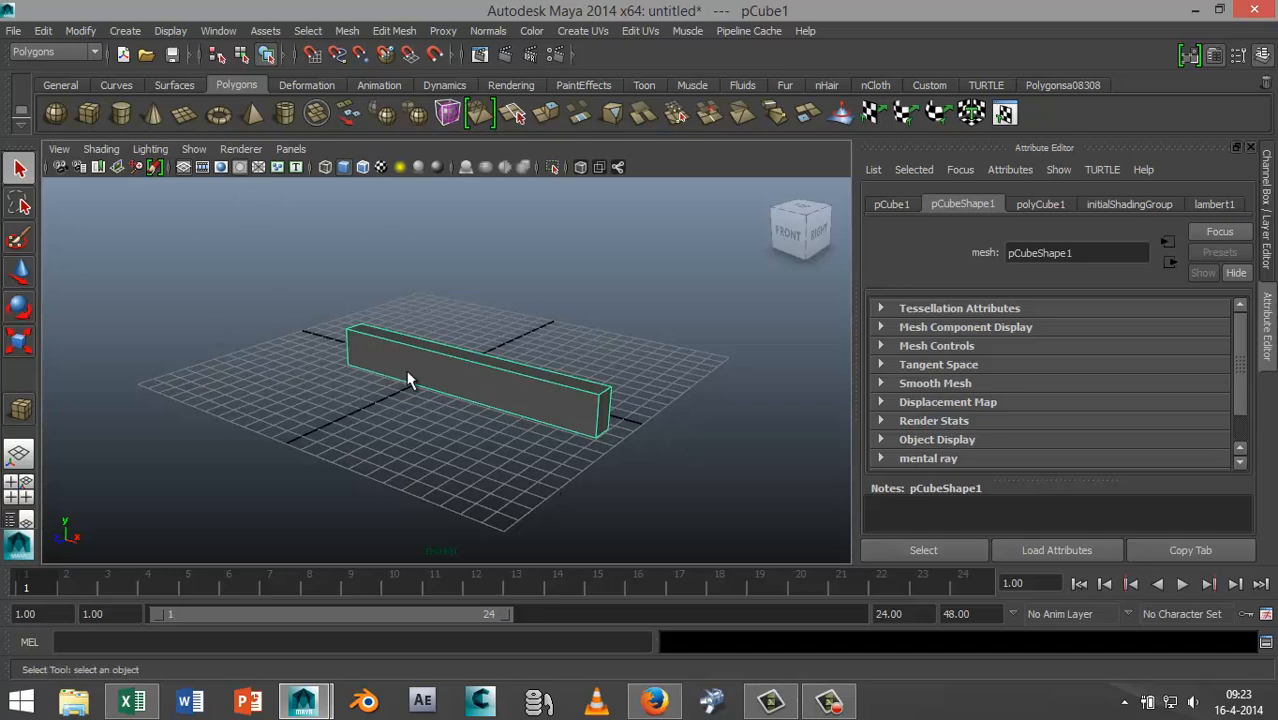
mouse_move(650, 408)
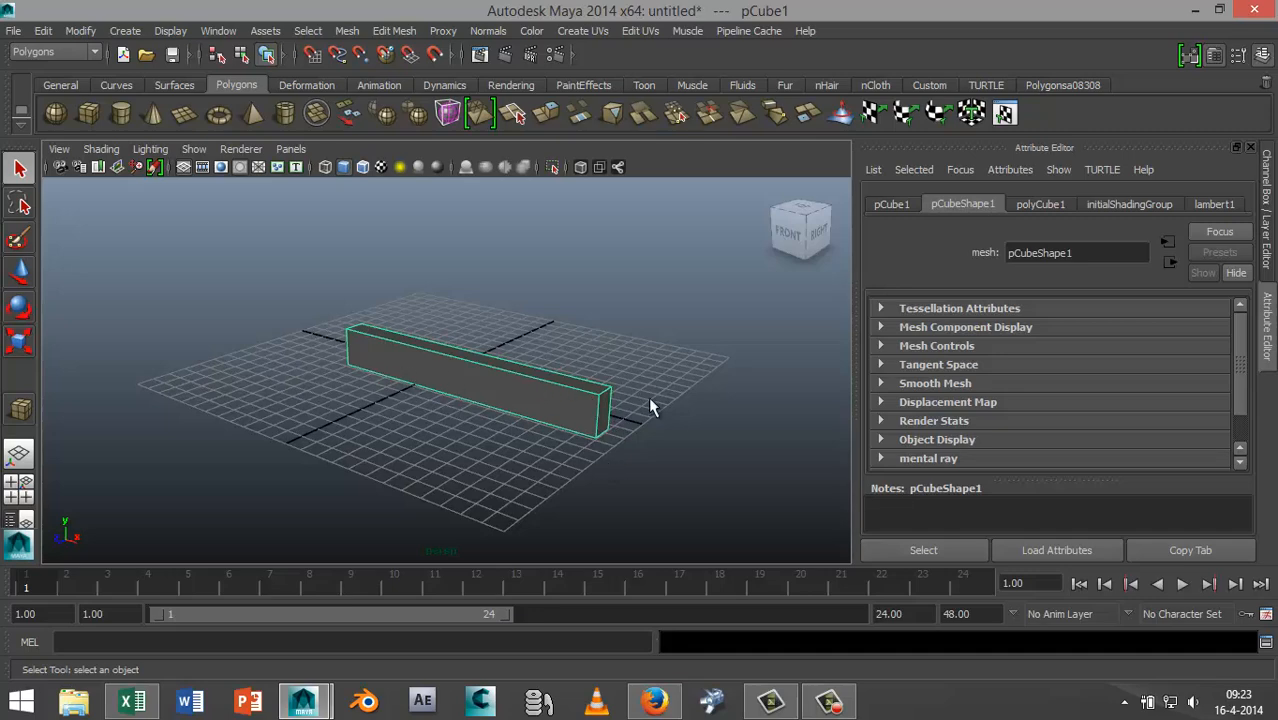
mouse_move(740, 400)
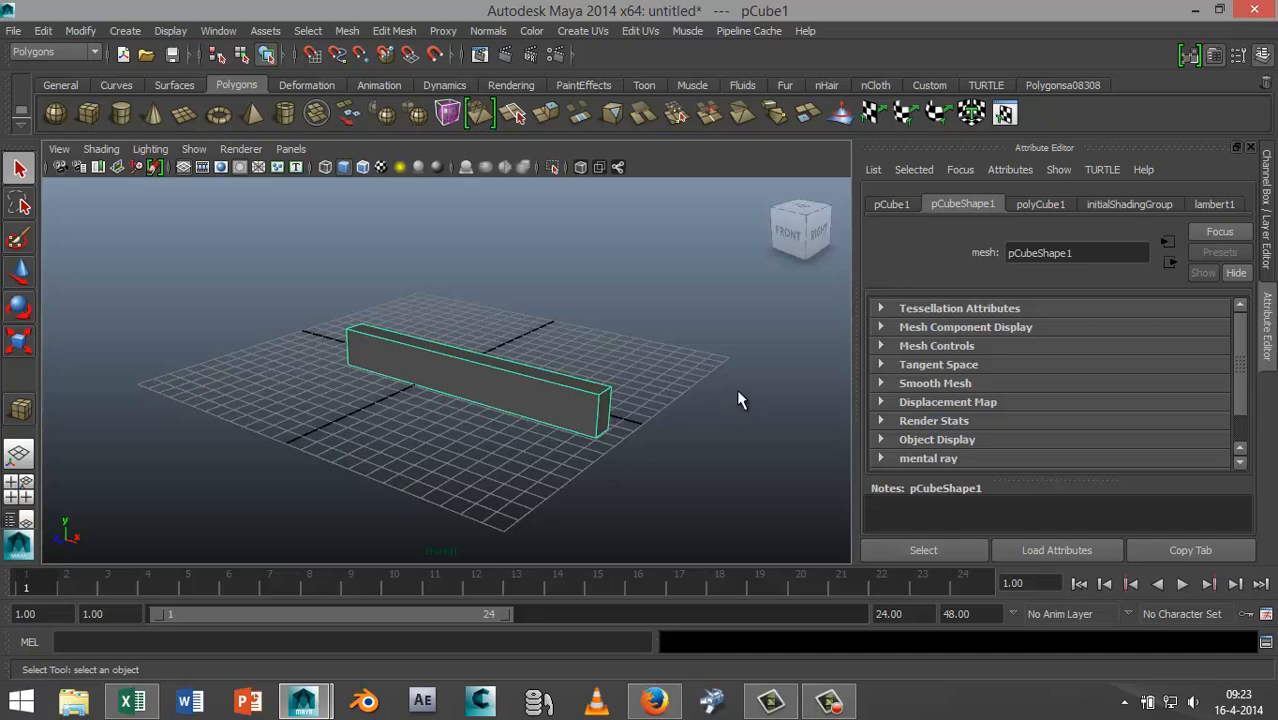
mouse_move(341, 365)
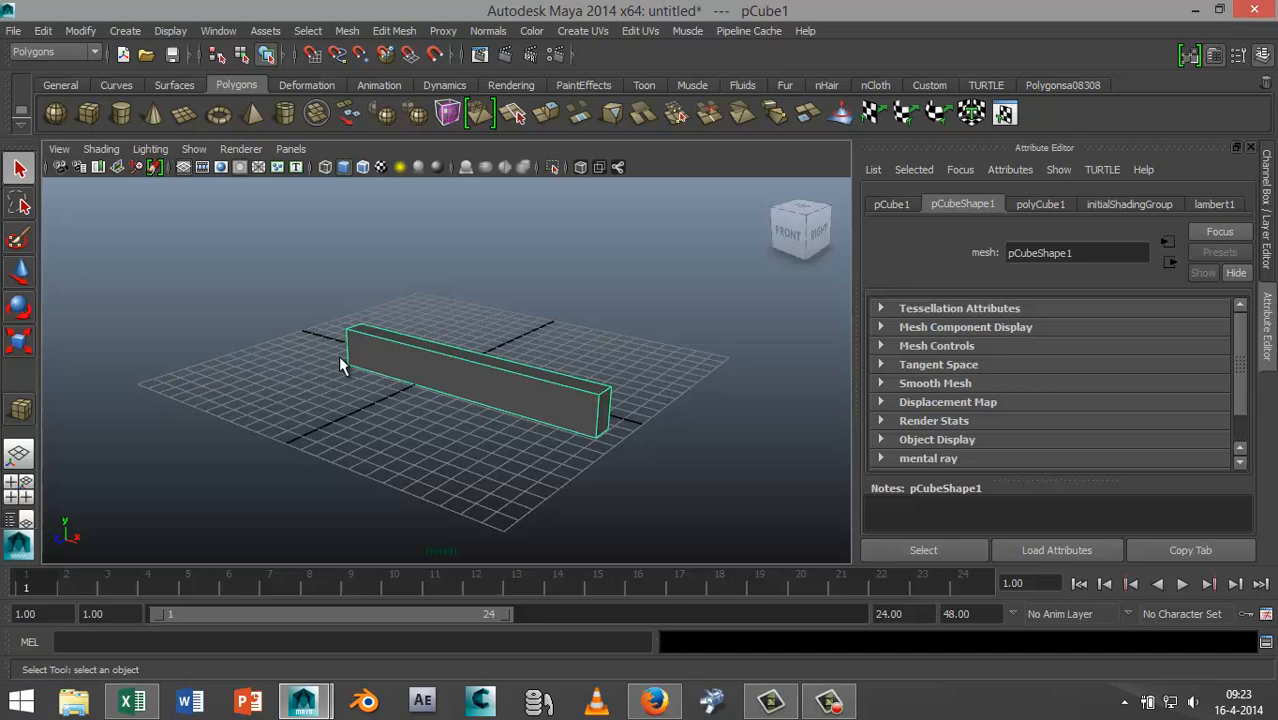
mouse_move(678, 420)
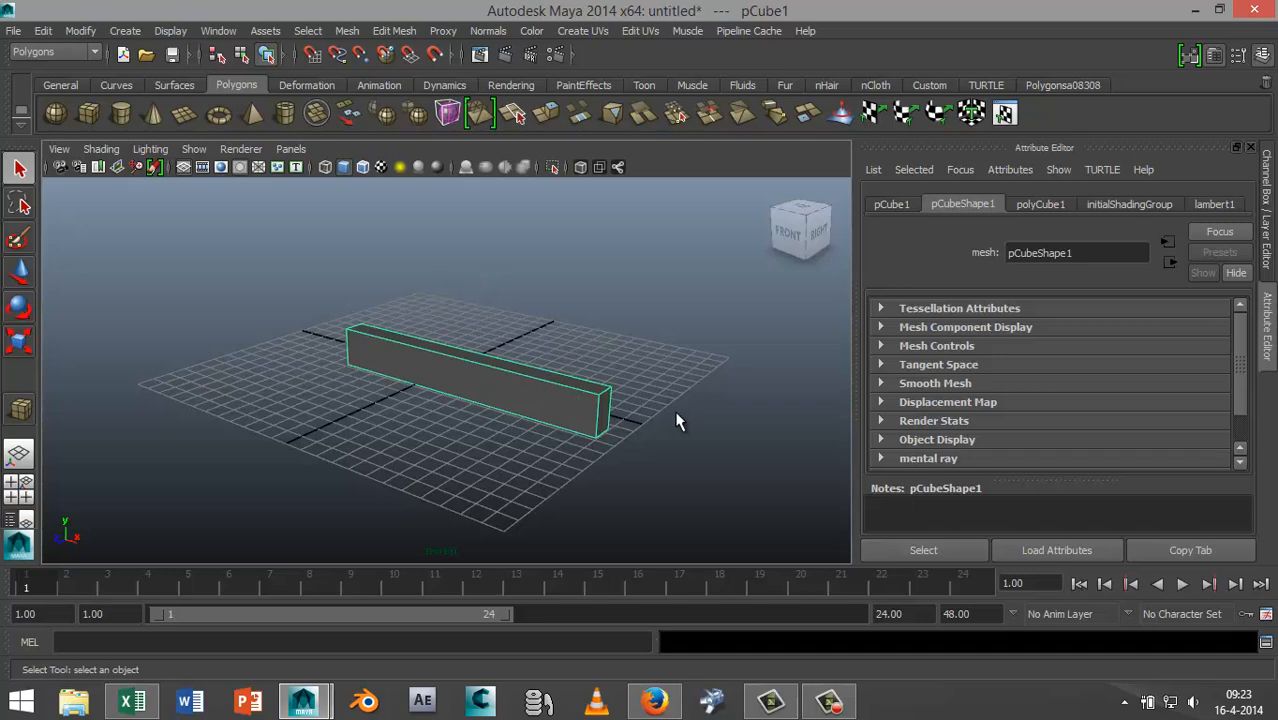
mouse_move(425, 322)
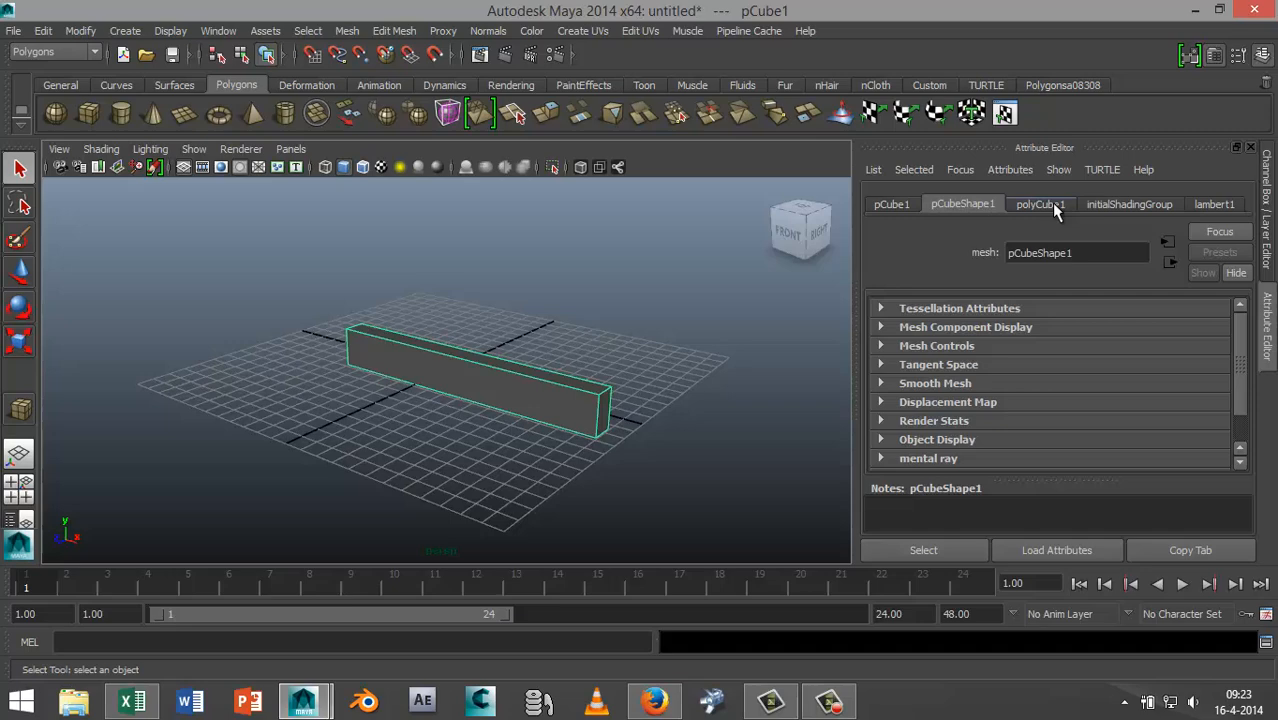
Step: Set polyCube1's width, height and depth subdivisions to 10
click(1040, 204)
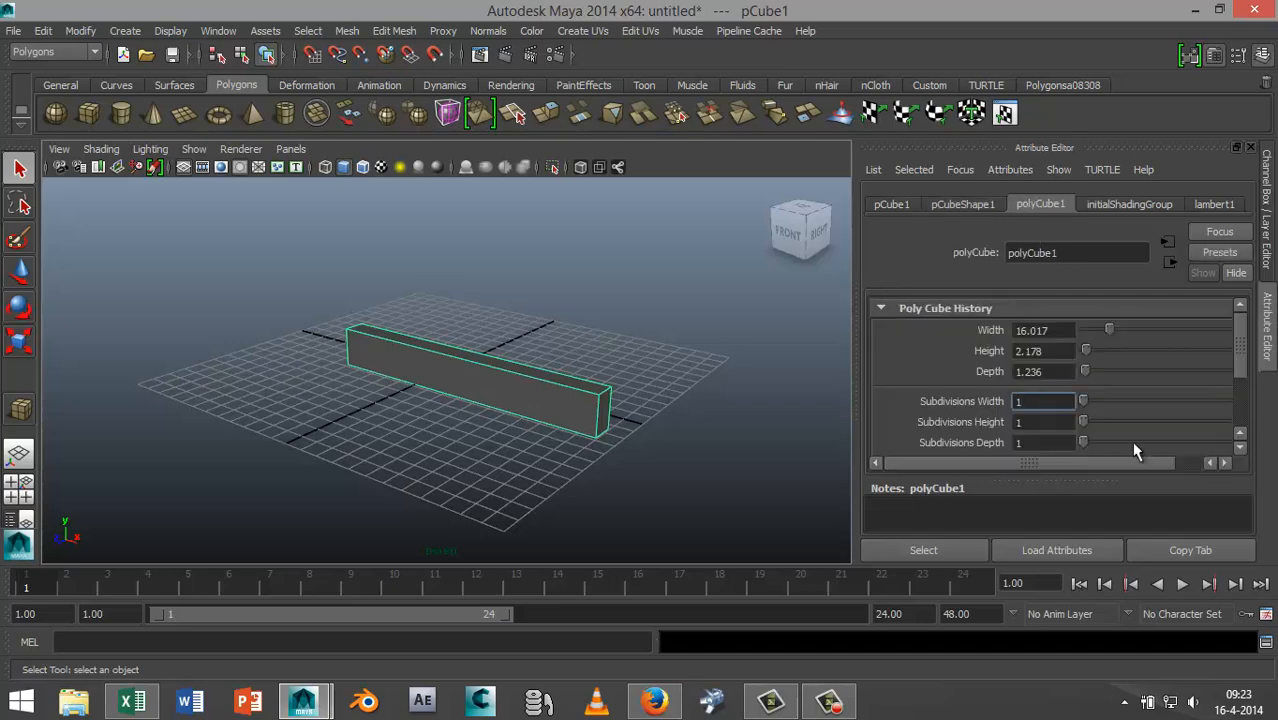
text(10)
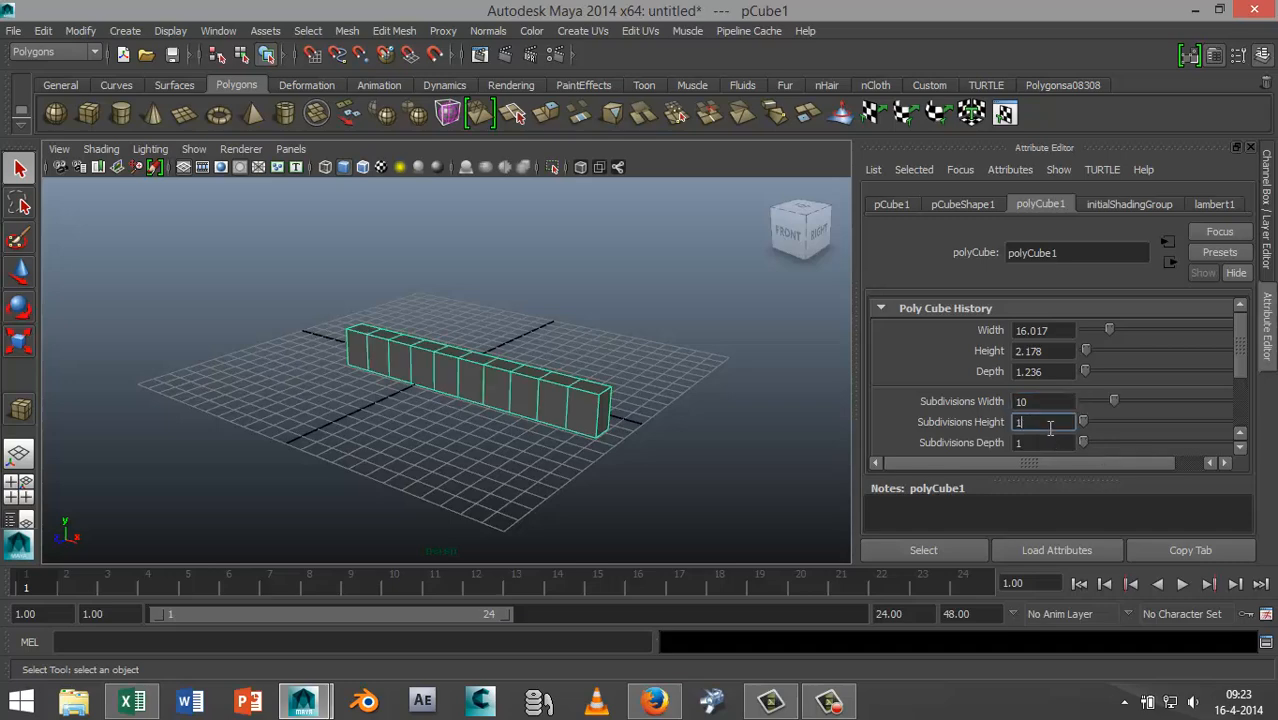
text(10)
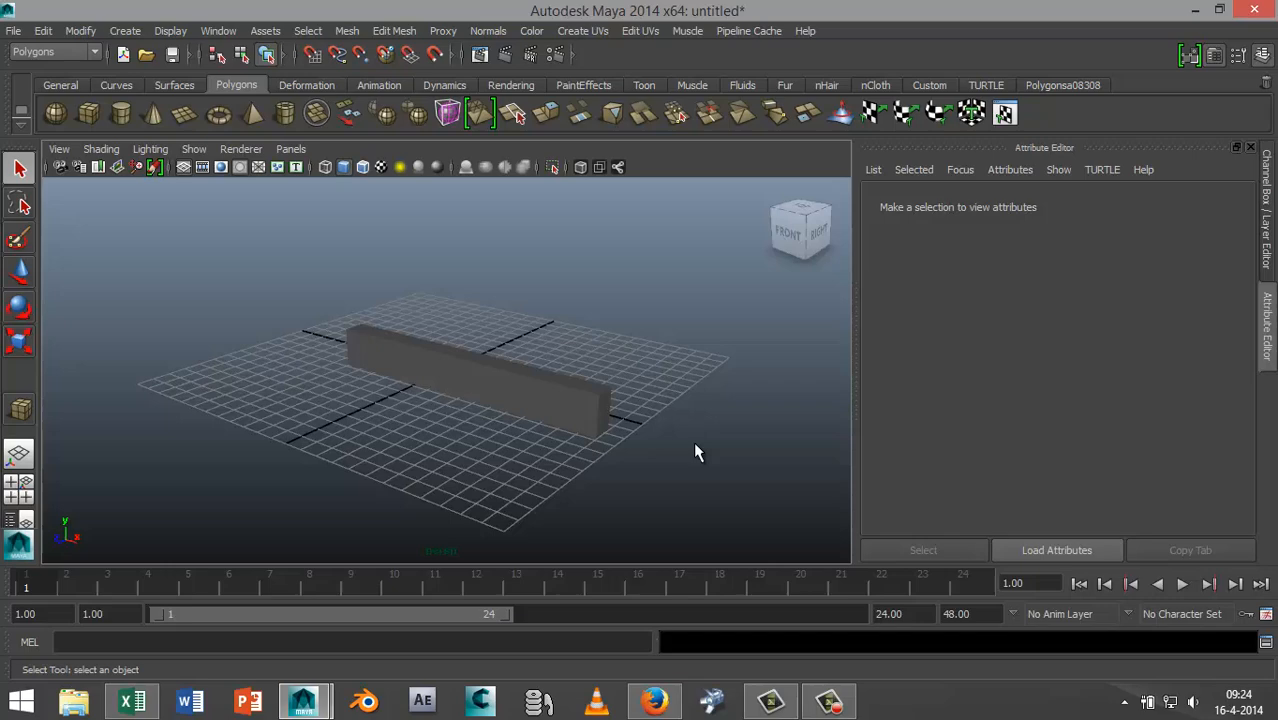
click(470, 370)
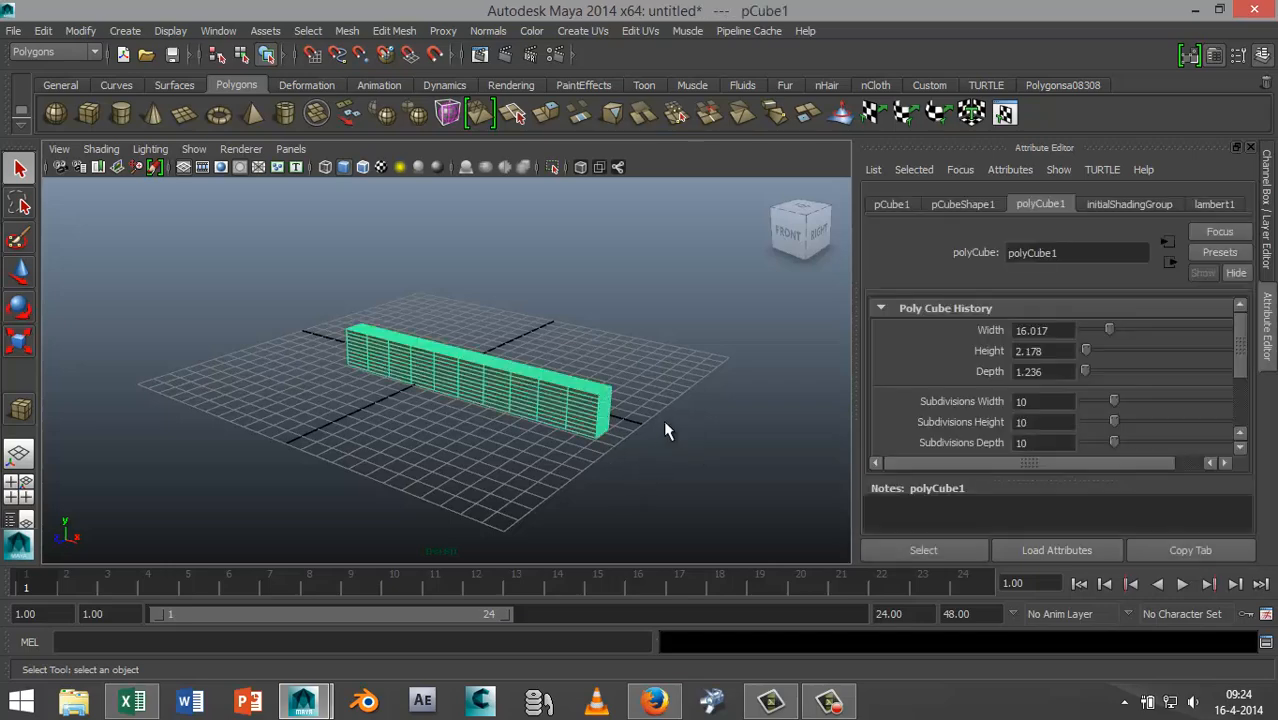
mouse_move(360, 274)
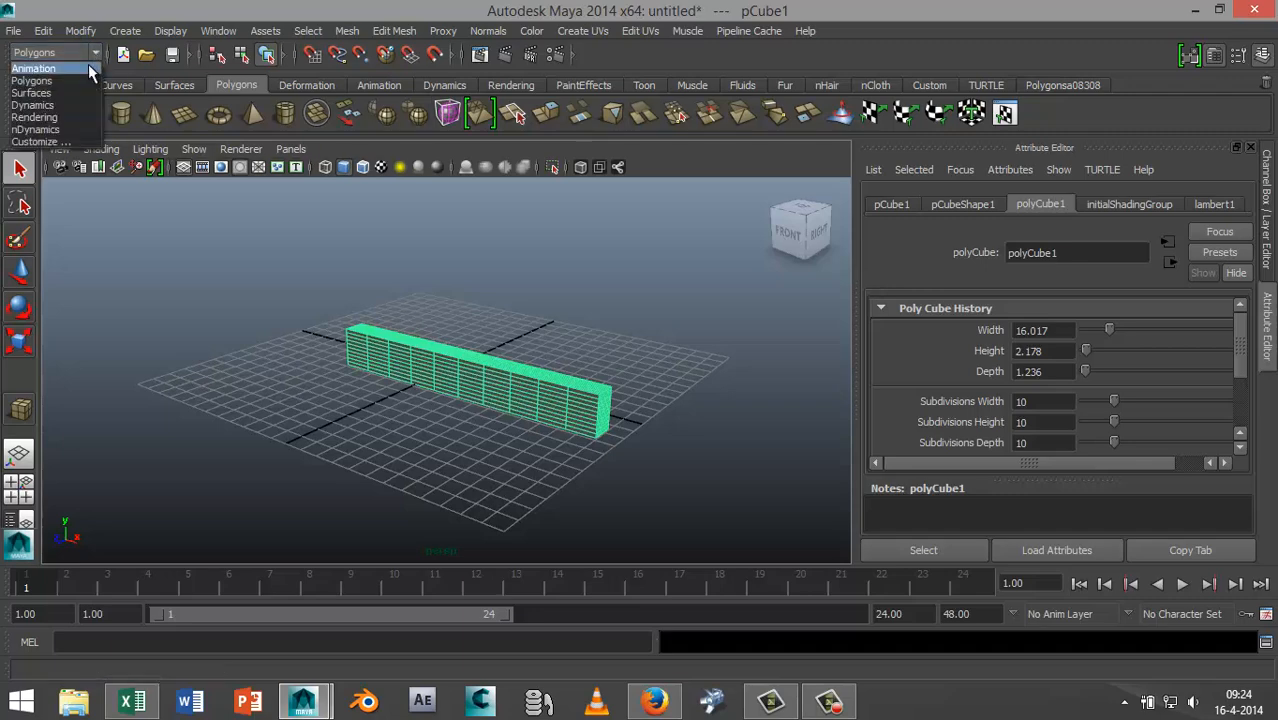
Step: Add a nonlinear Bend deformer to the box from the Animation menus
click(35, 68)
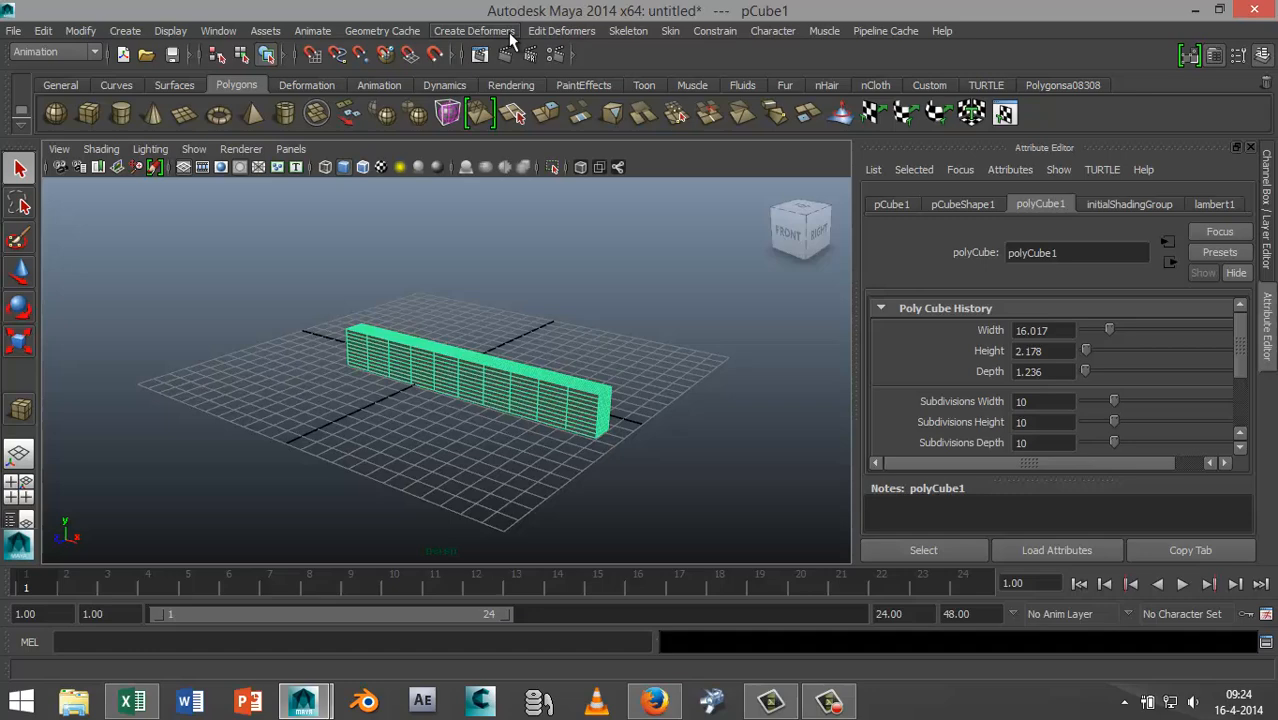
click(474, 30)
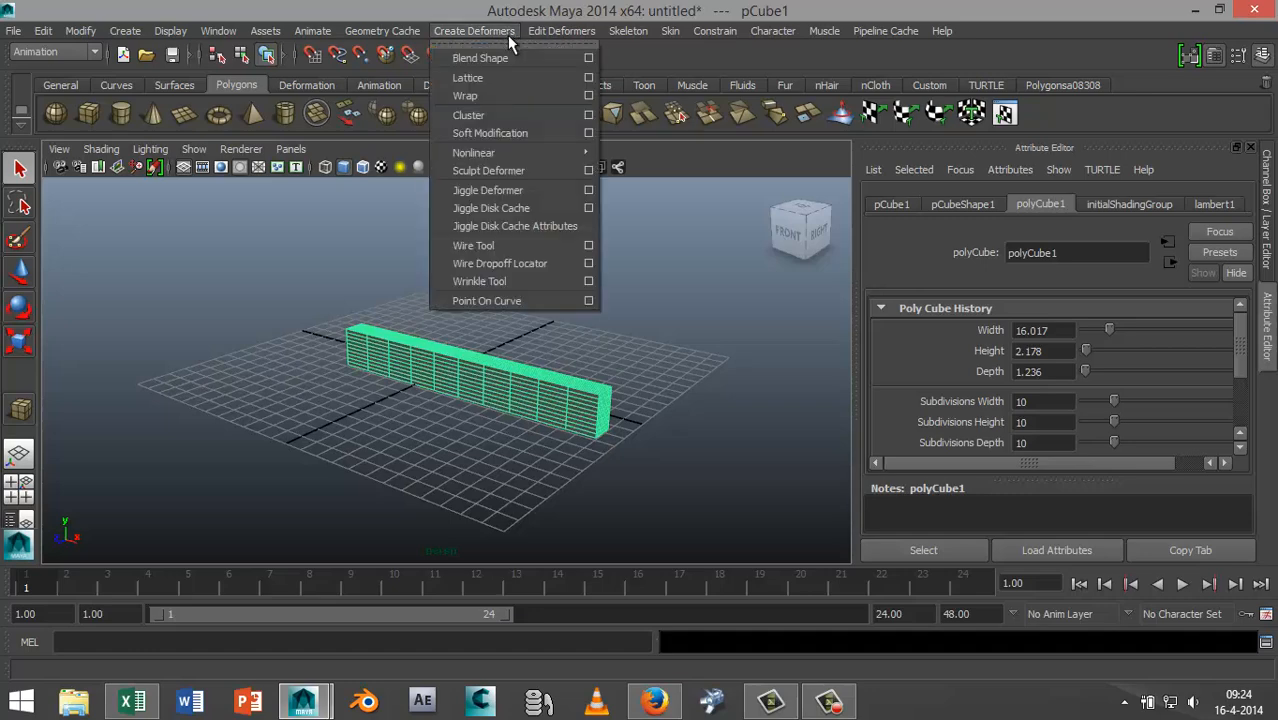
mouse_move(473, 152)
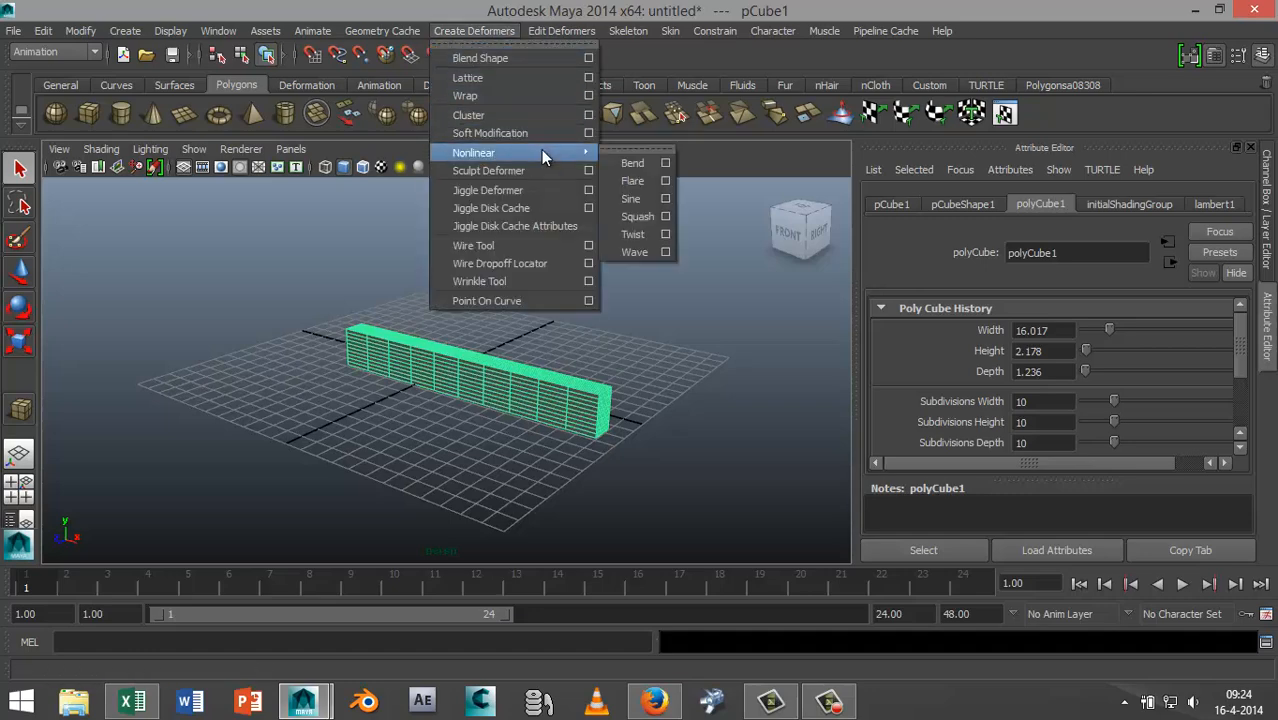
click(632, 162)
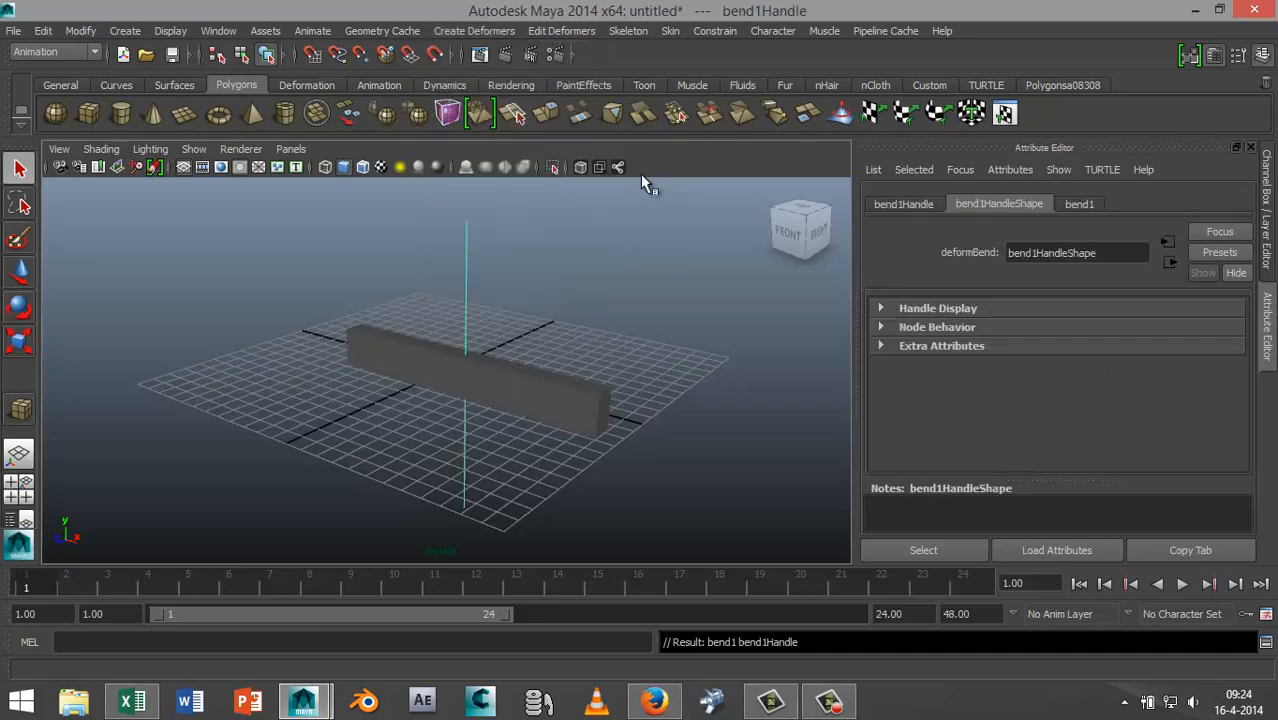
mouse_move(460, 228)
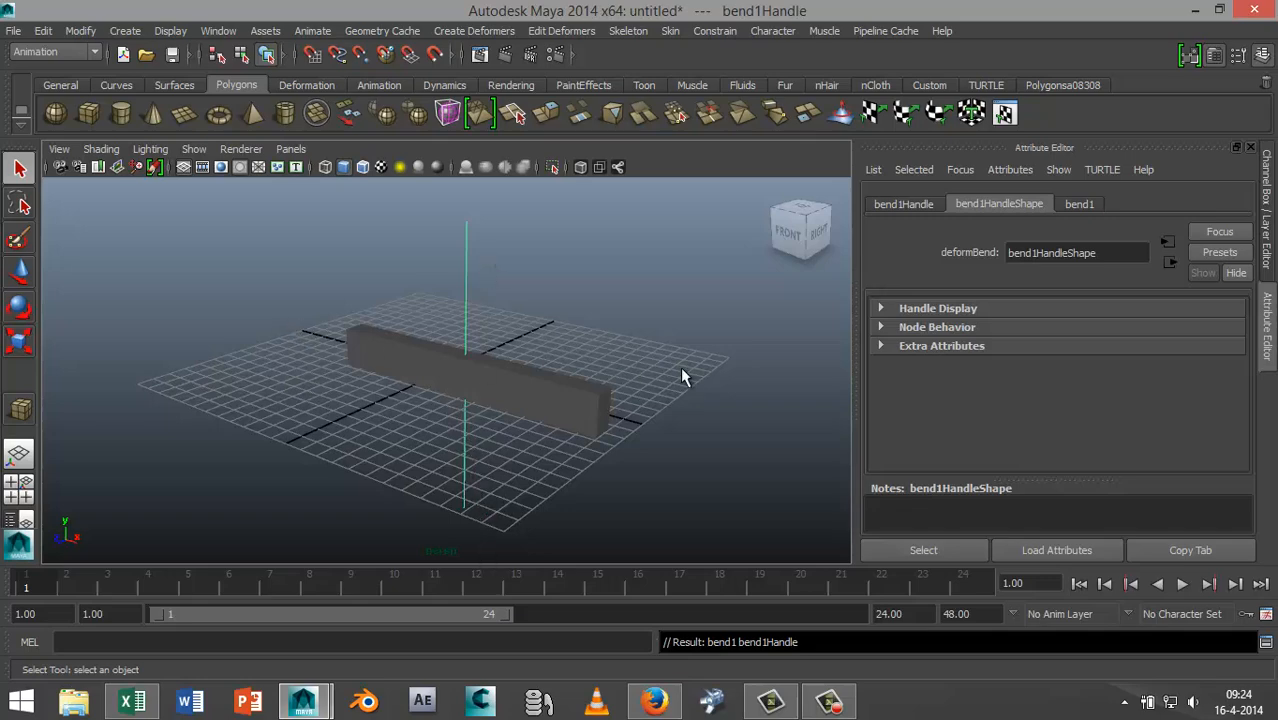
mouse_move(442, 398)
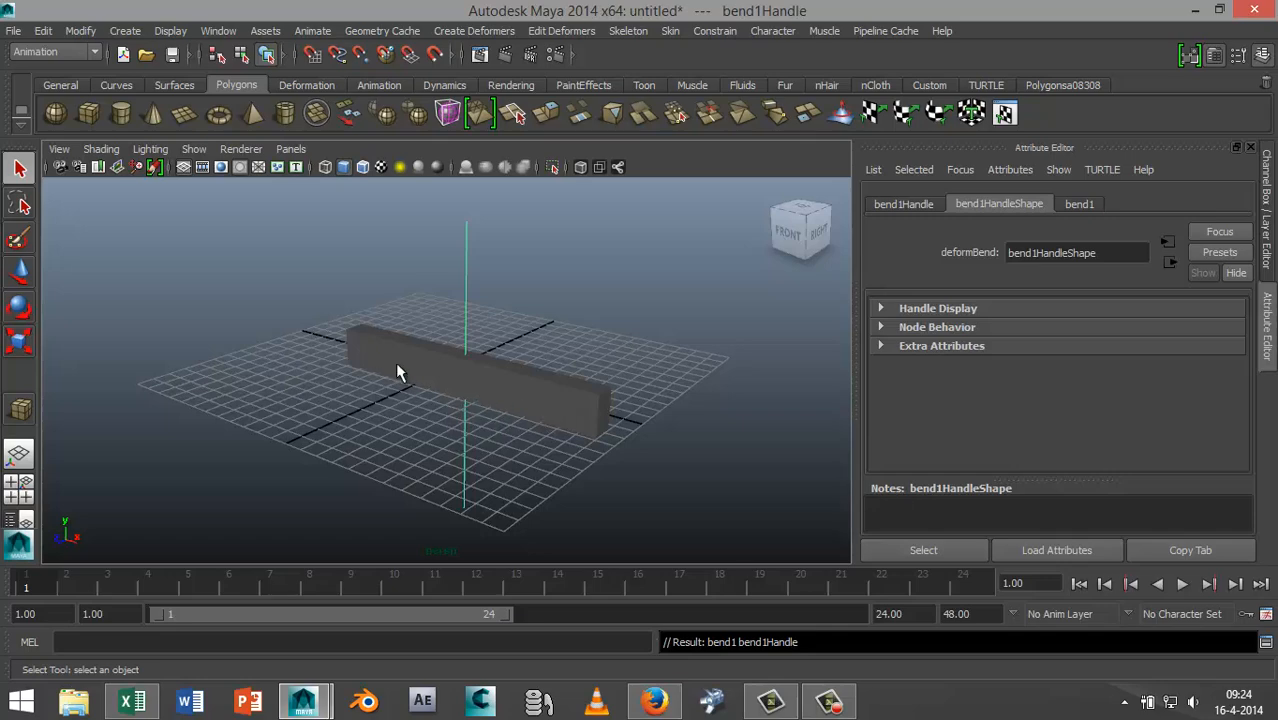
mouse_move(350, 403)
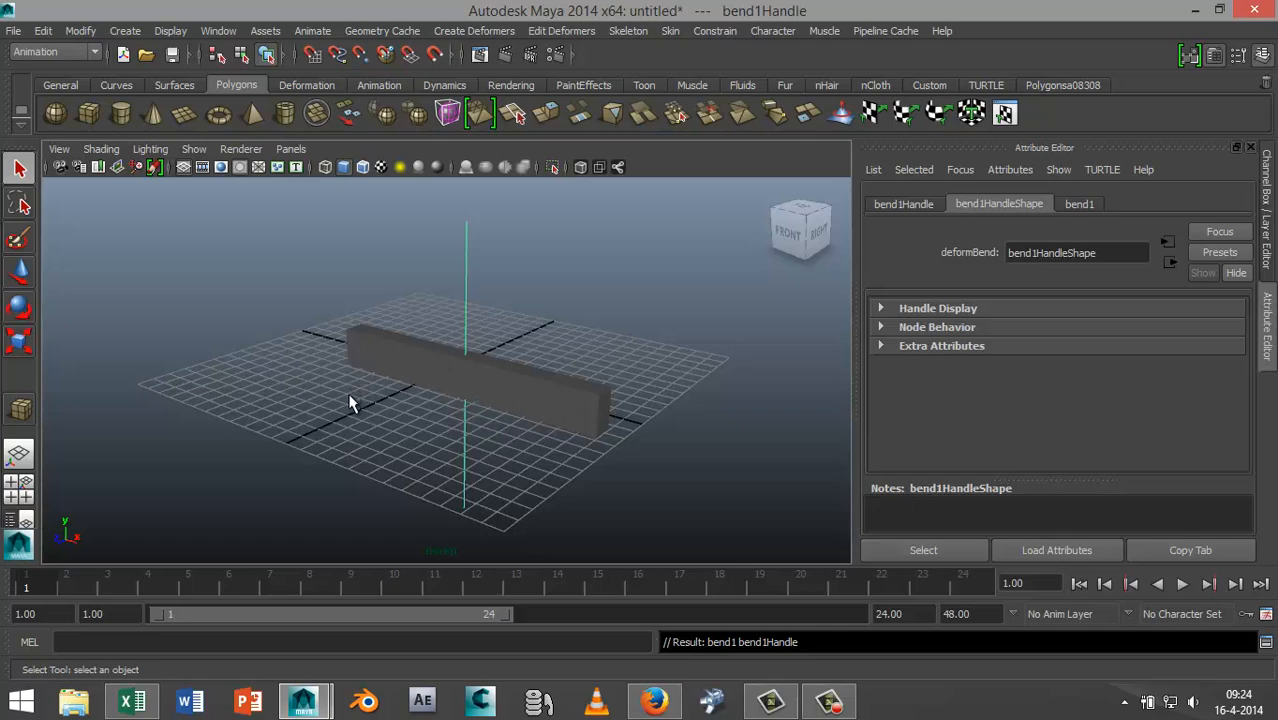
mouse_move(287, 414)
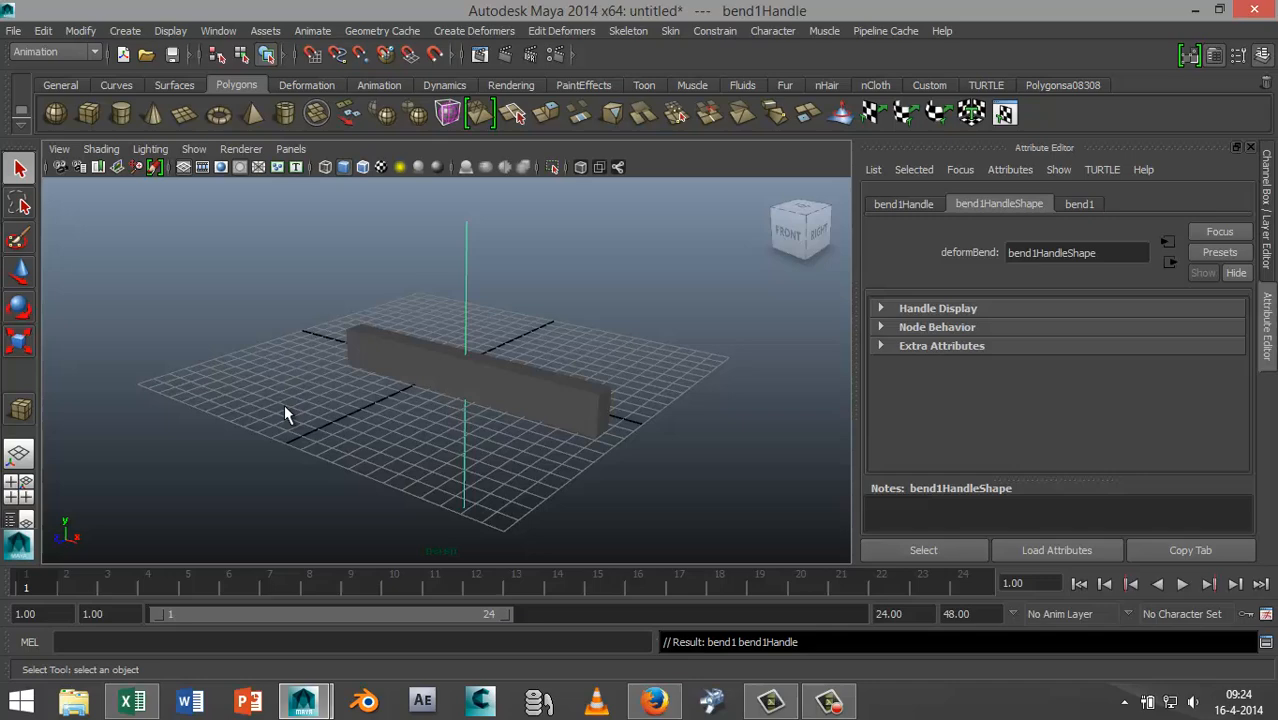
mouse_move(210, 505)
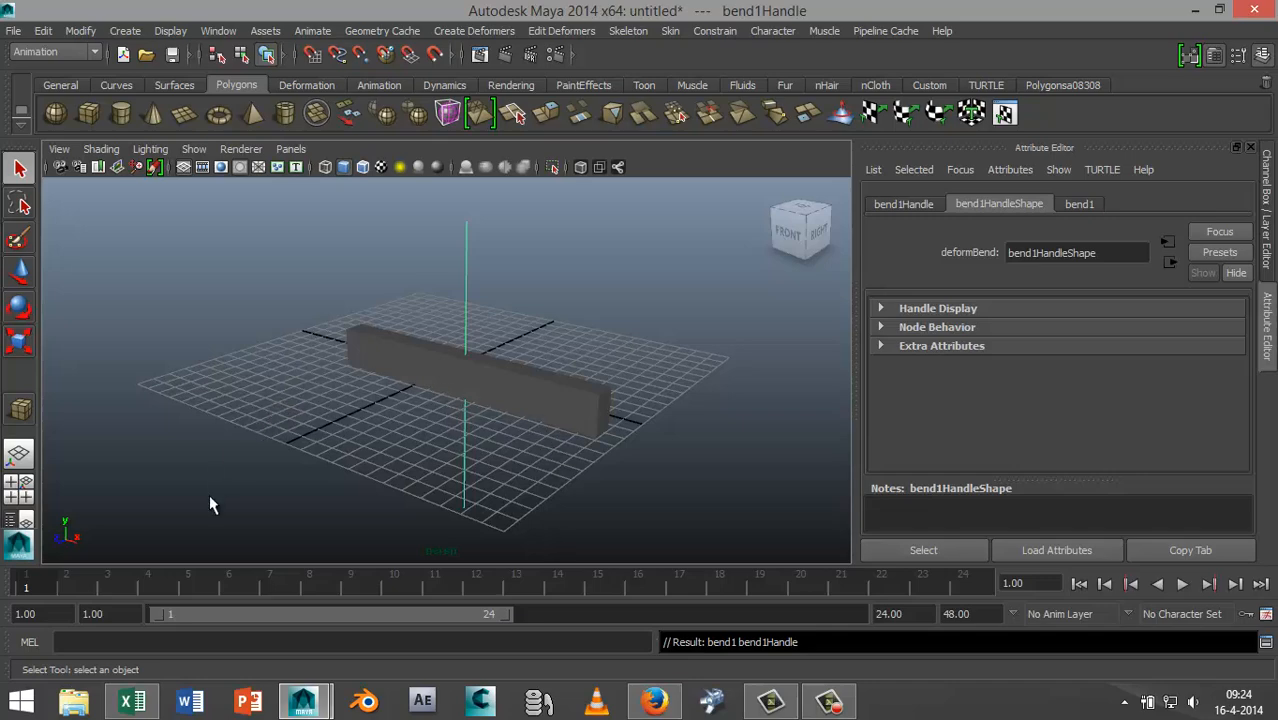
mouse_move(733, 404)
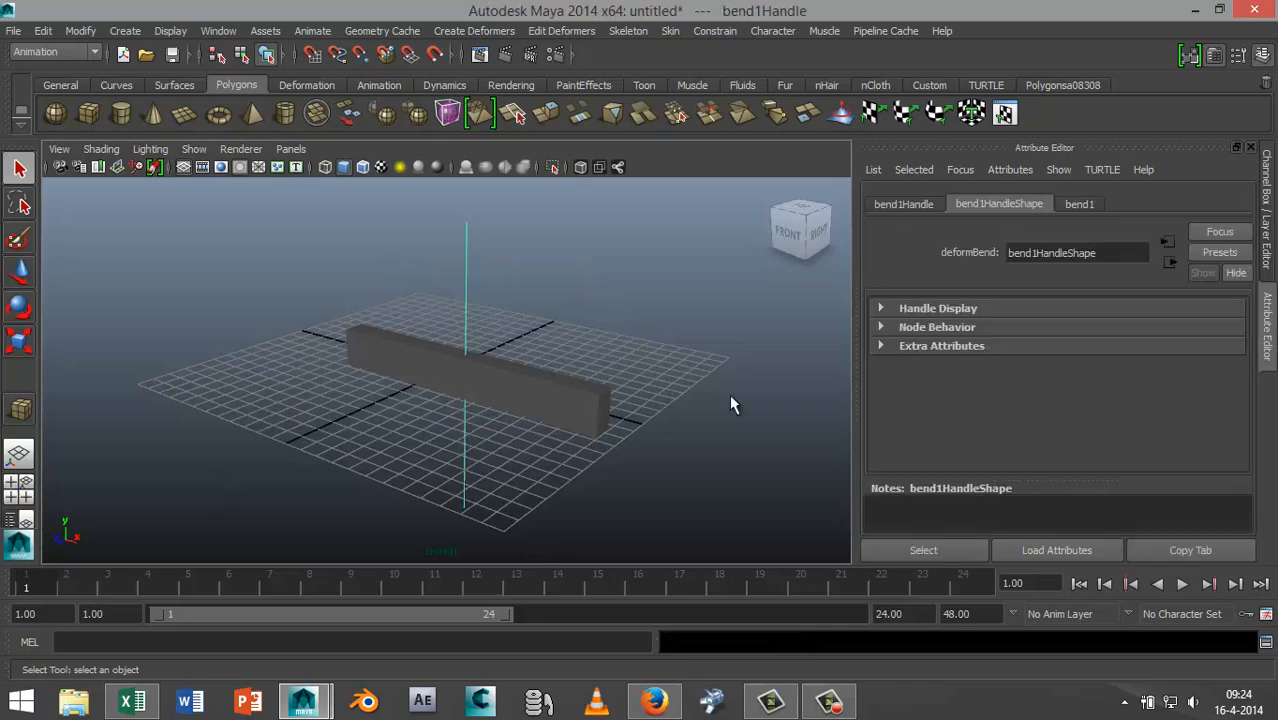
mouse_move(758, 434)
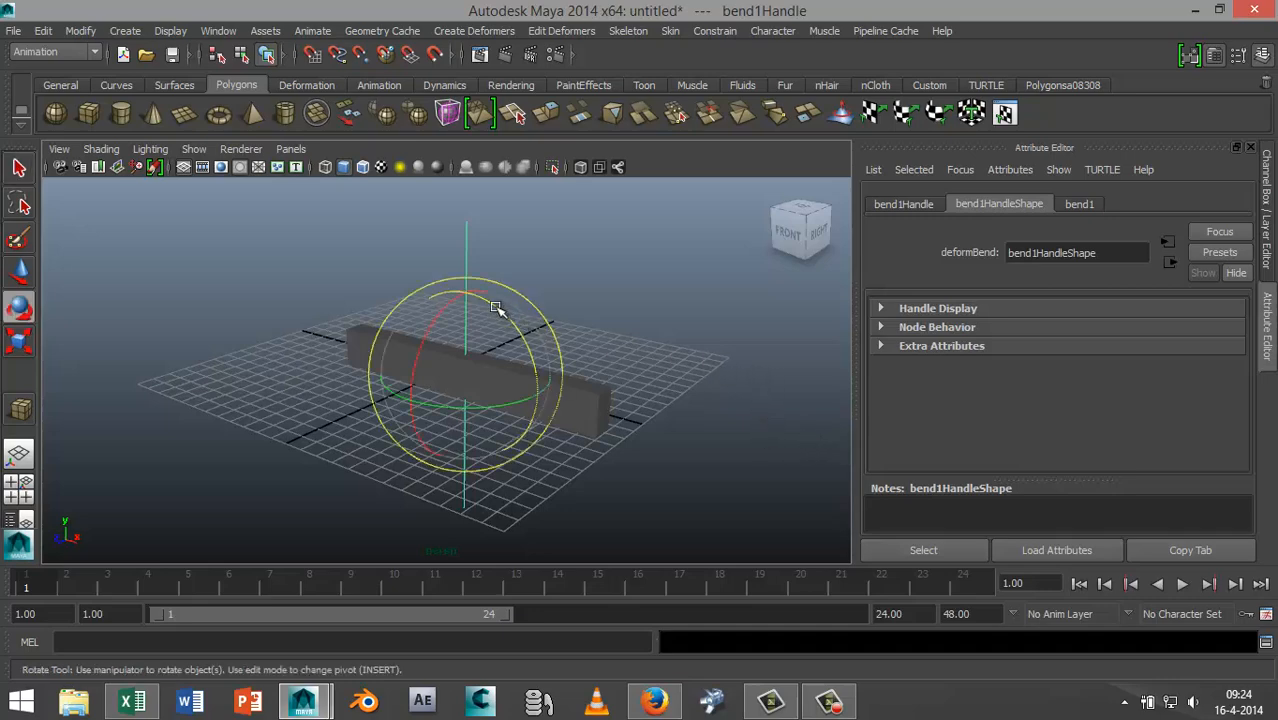
Step: Rotate bend1Handle to -90 degrees on Z, then deselect everything
drag(498, 307, 552, 420)
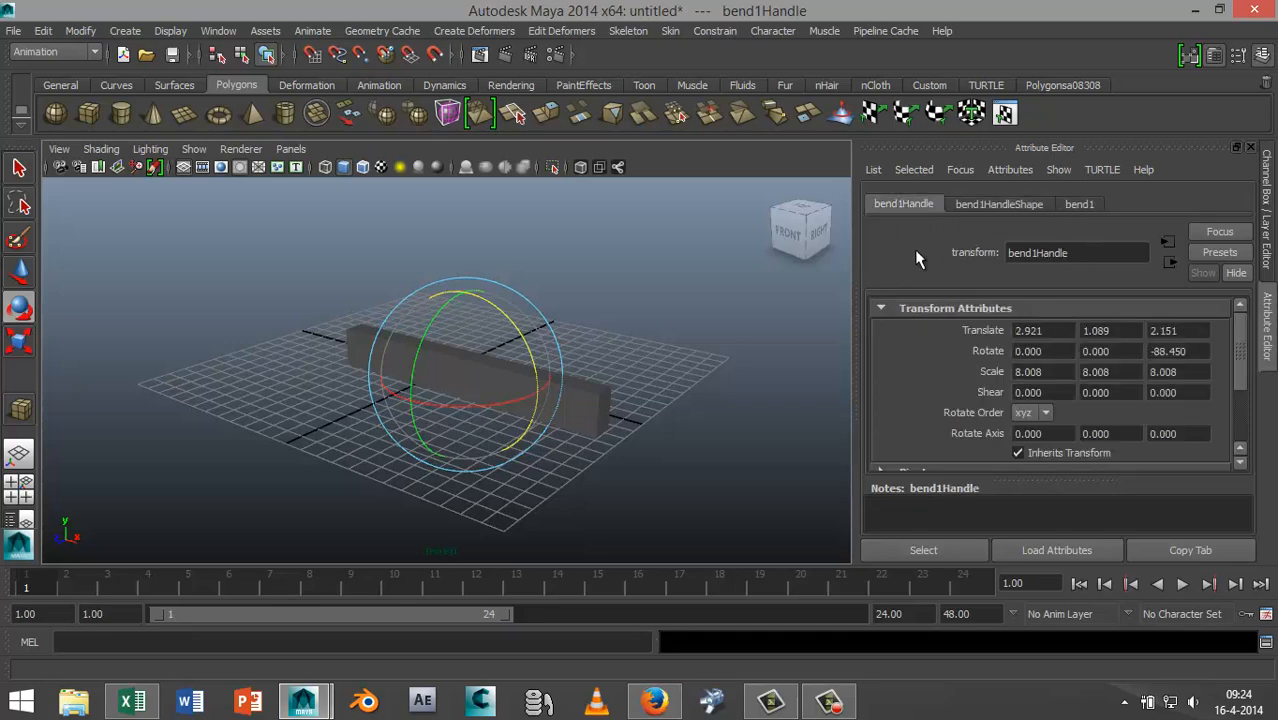
click(1178, 351)
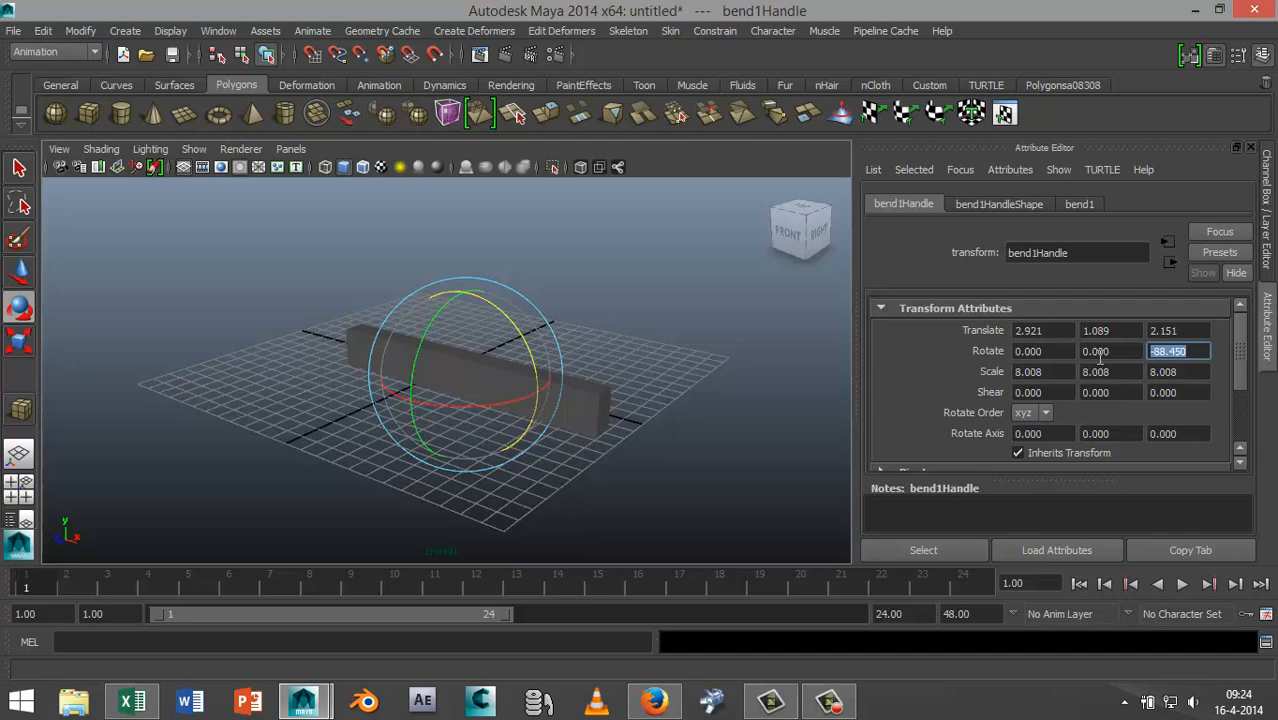
text(-90.000)
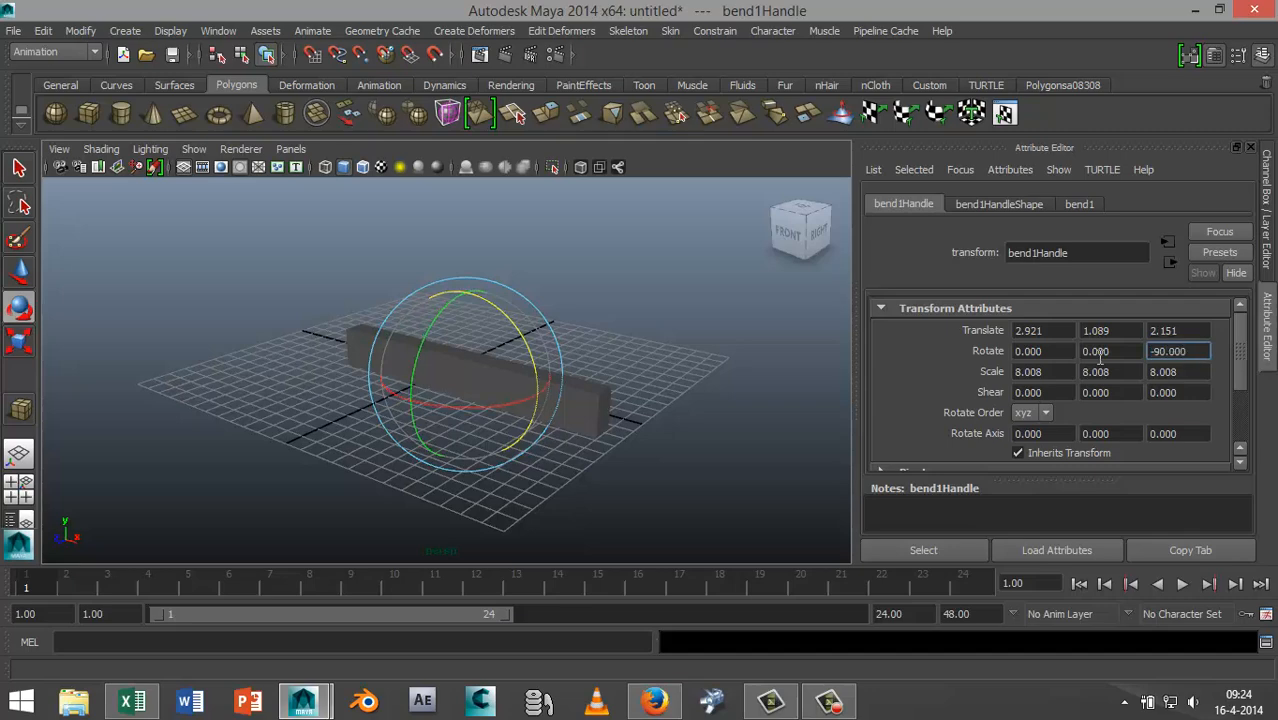
click(363, 388)
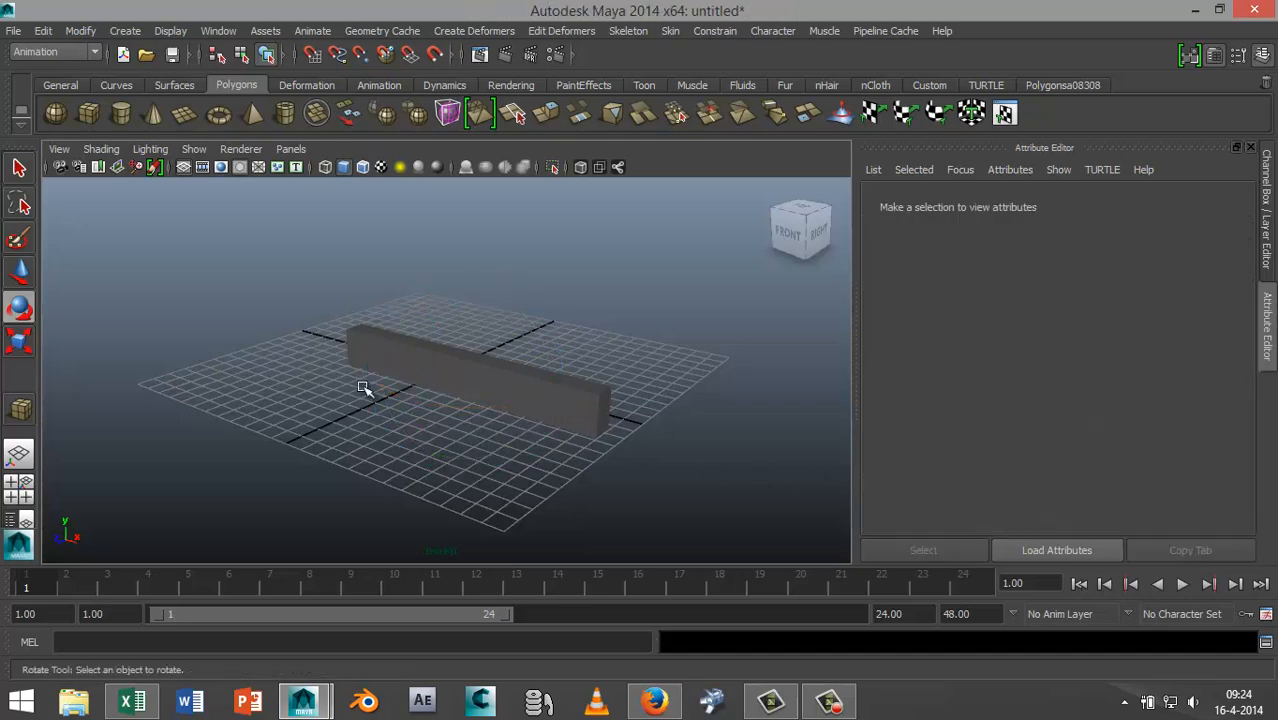
Step: Set bend1's High Bound to 1.615 and Low Bound to -1.801
click(470, 370)
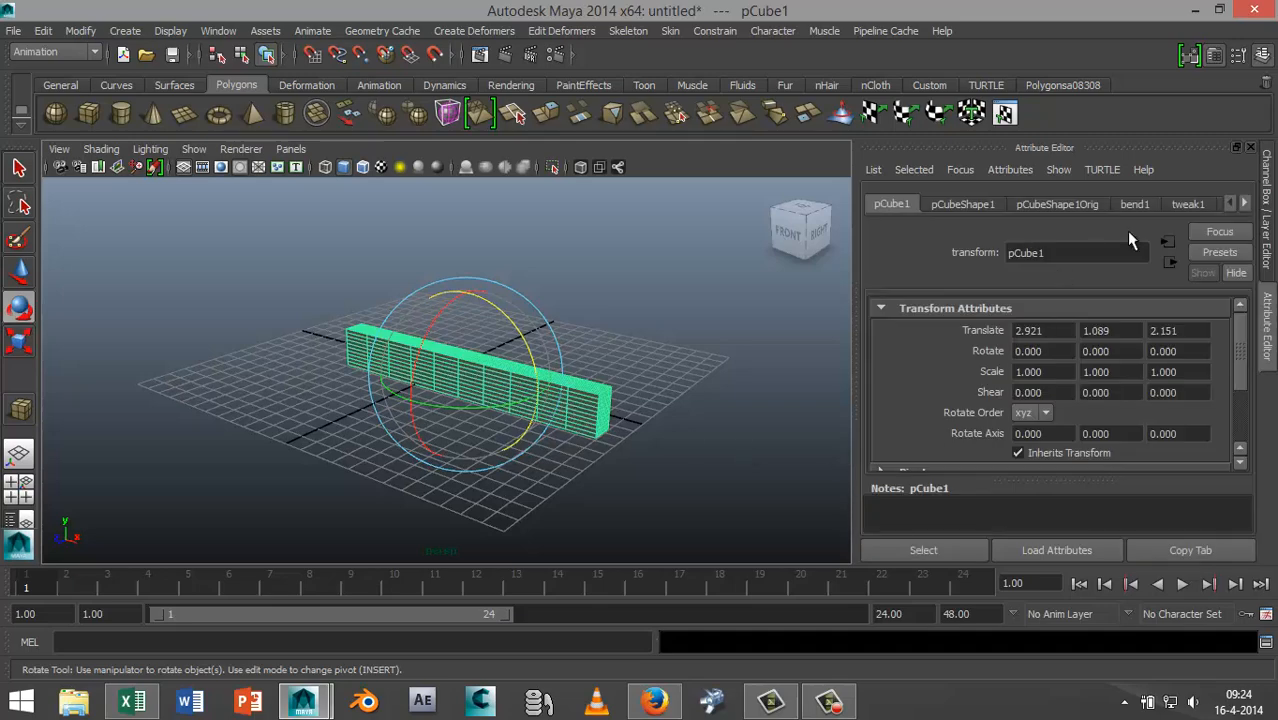
click(1134, 204)
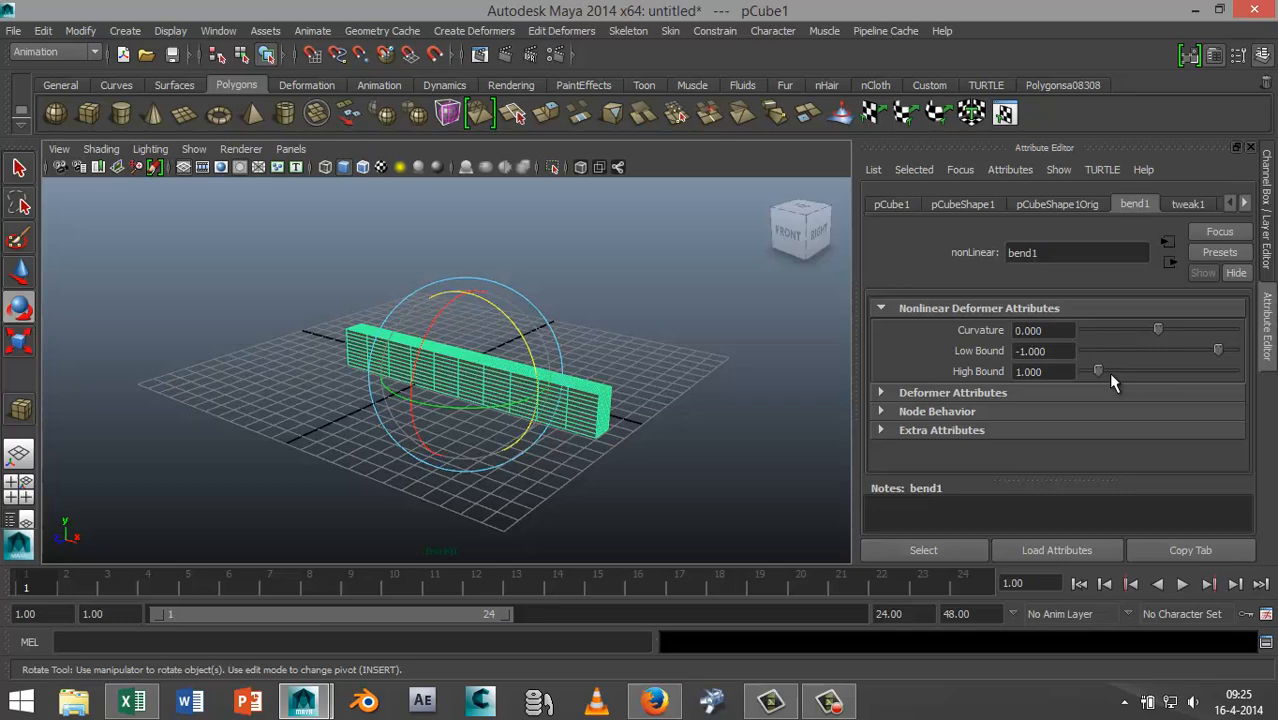
drag(1097, 371, 1105, 371)
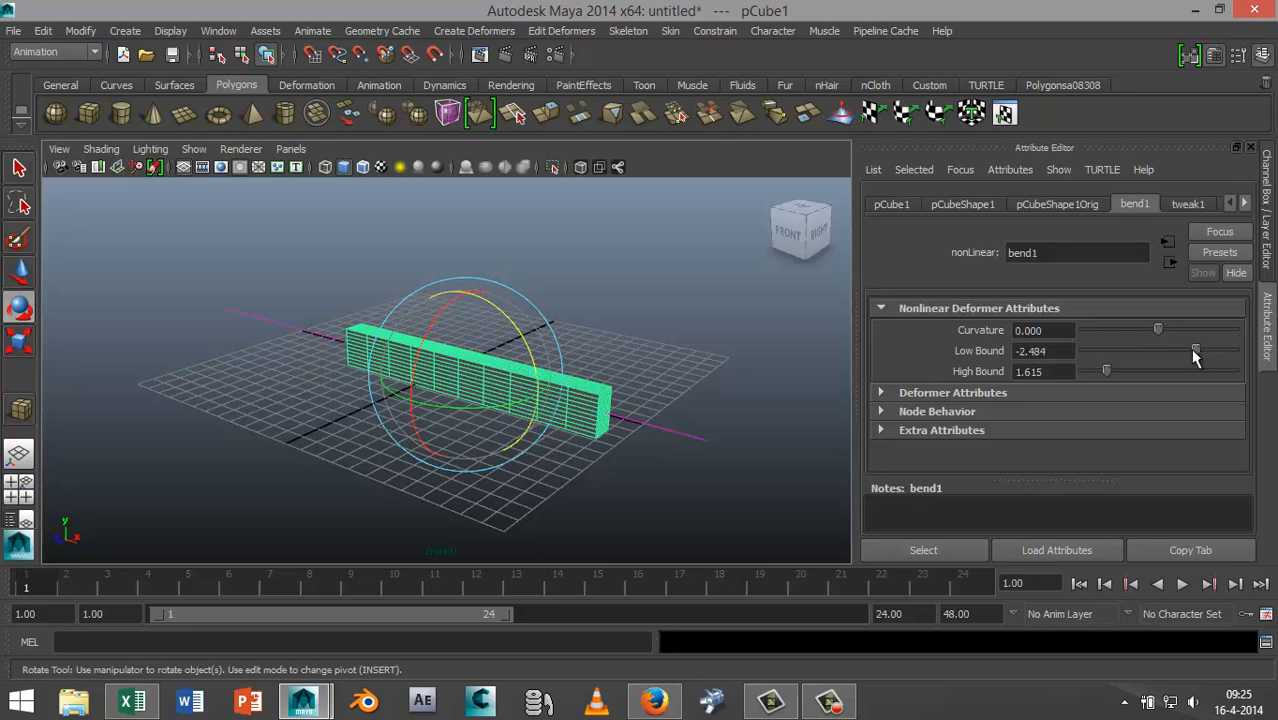
drag(1195, 350, 1205, 350)
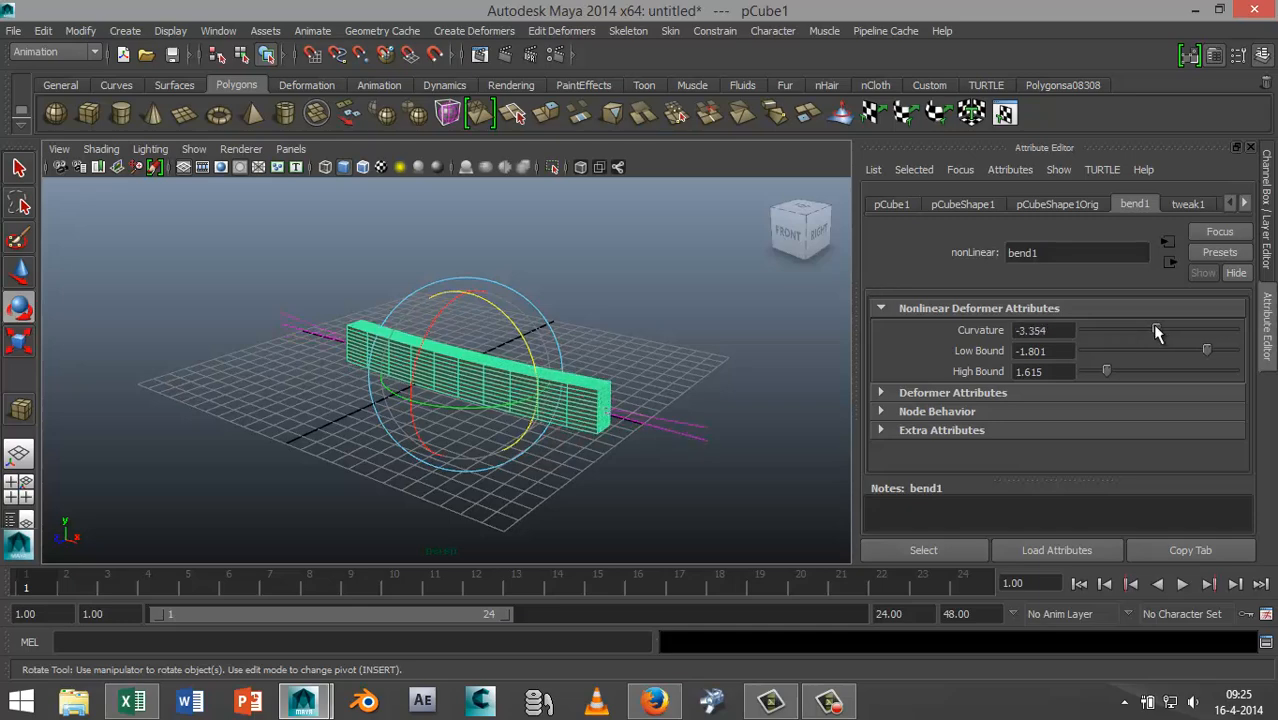
Step: Test bend1's curvature both ways, leaving it near zero at -1.118
drag(1155, 330, 1150, 330)
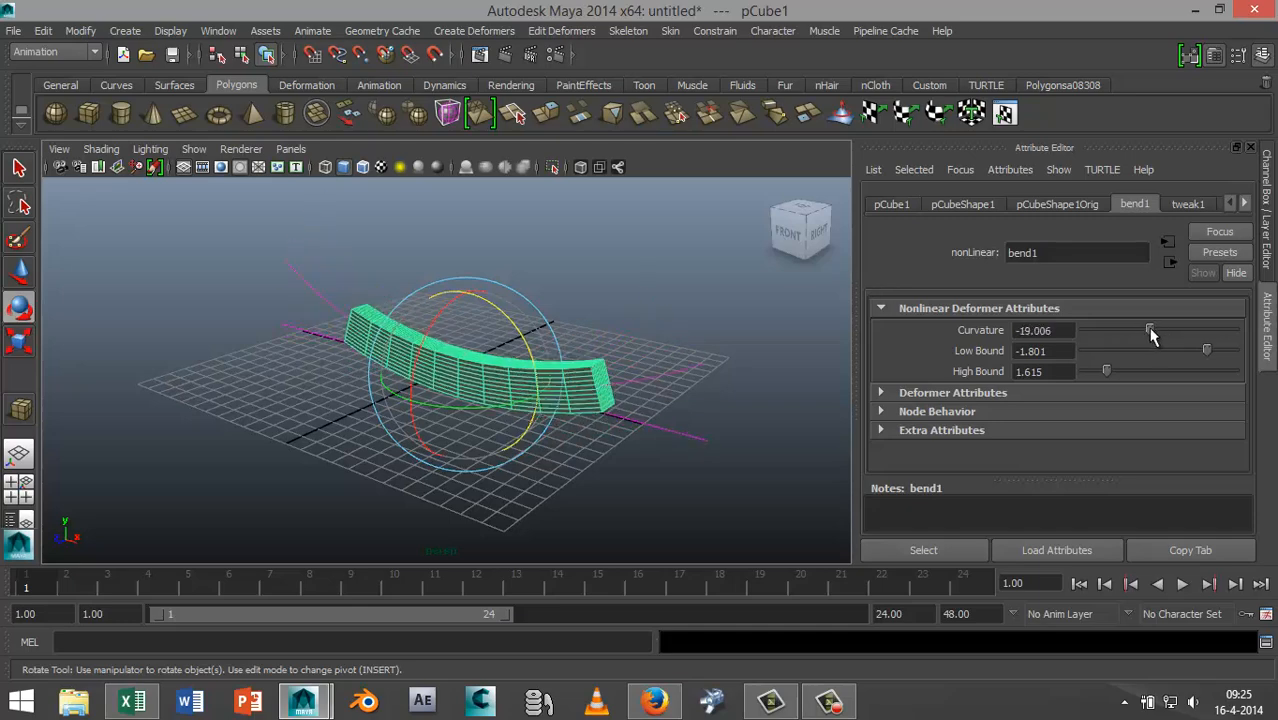
drag(1151, 330, 1141, 330)
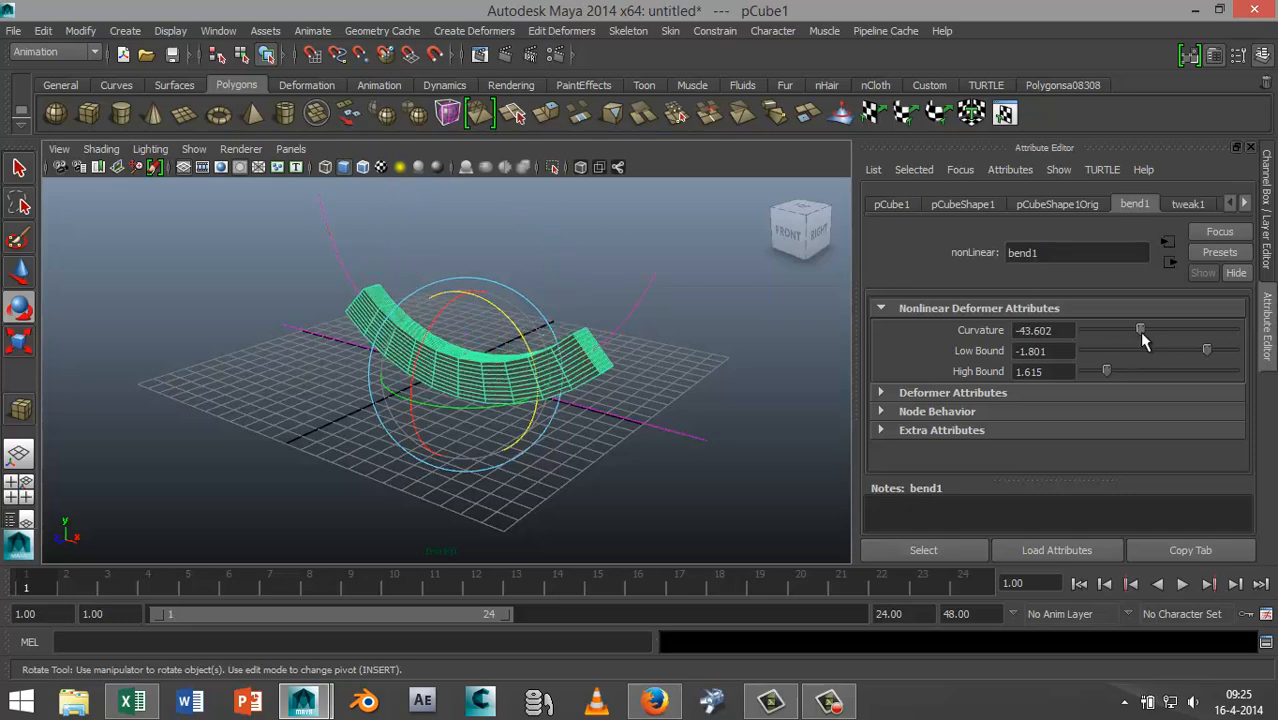
drag(1140, 330, 1168, 330)
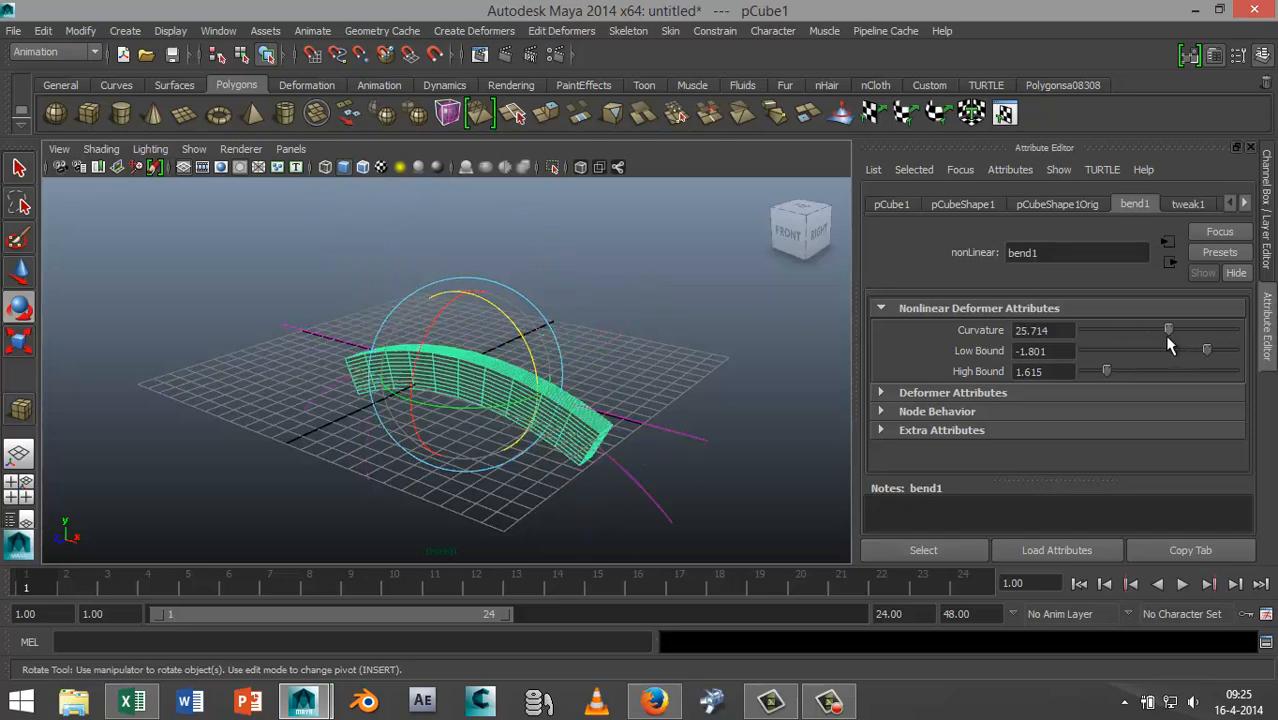
drag(1168, 329, 1158, 329)
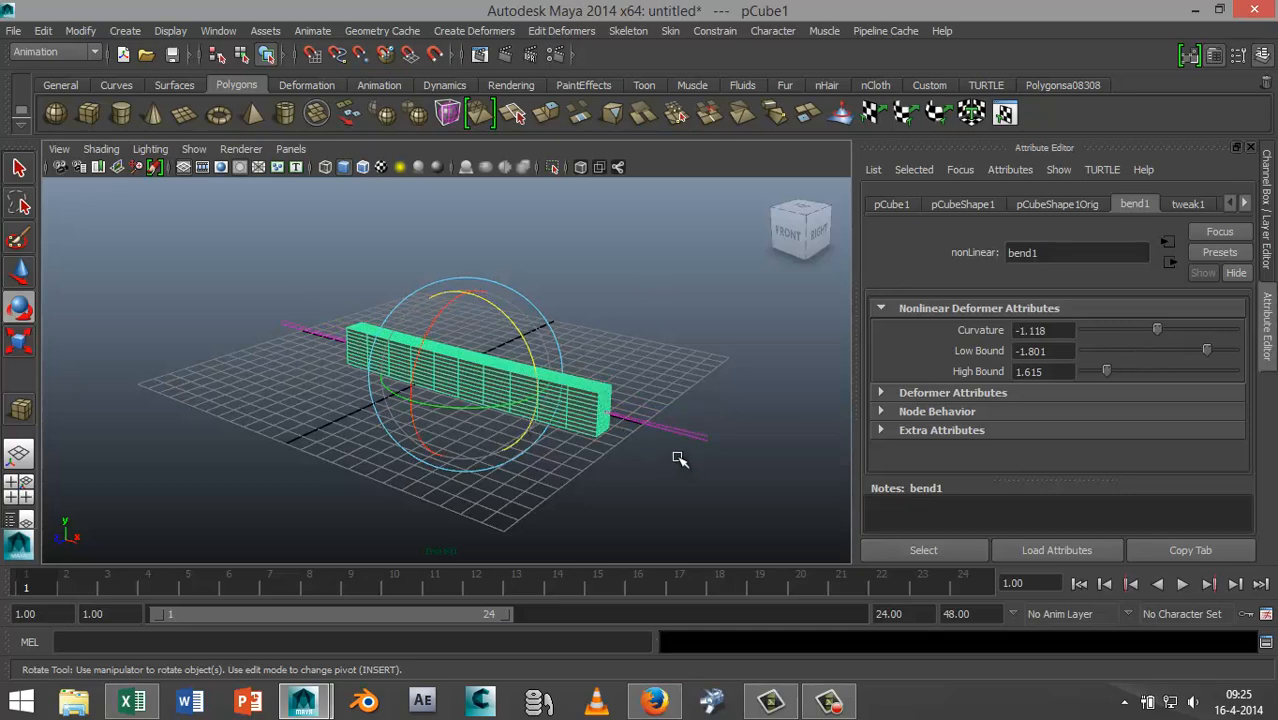
Step: Spin bend1Handle to about -88 degrees on Y, then reselect pCube1
click(428, 413)
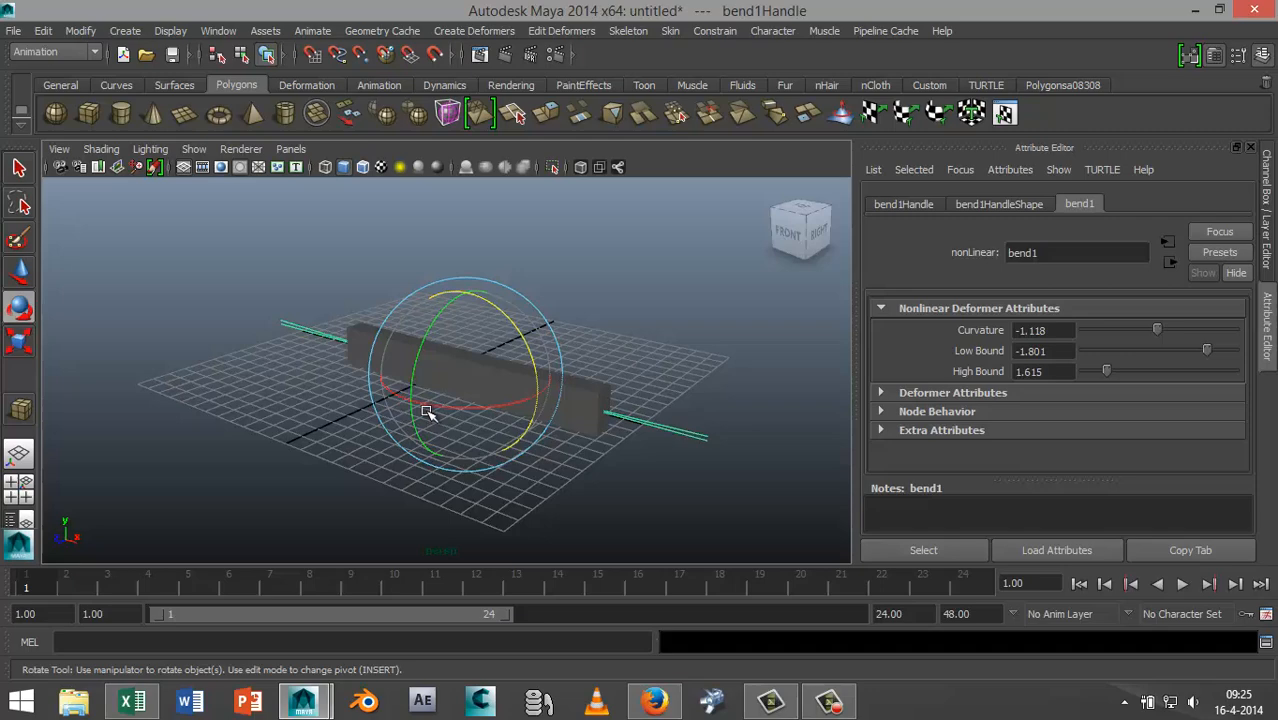
drag(428, 413, 418, 332)
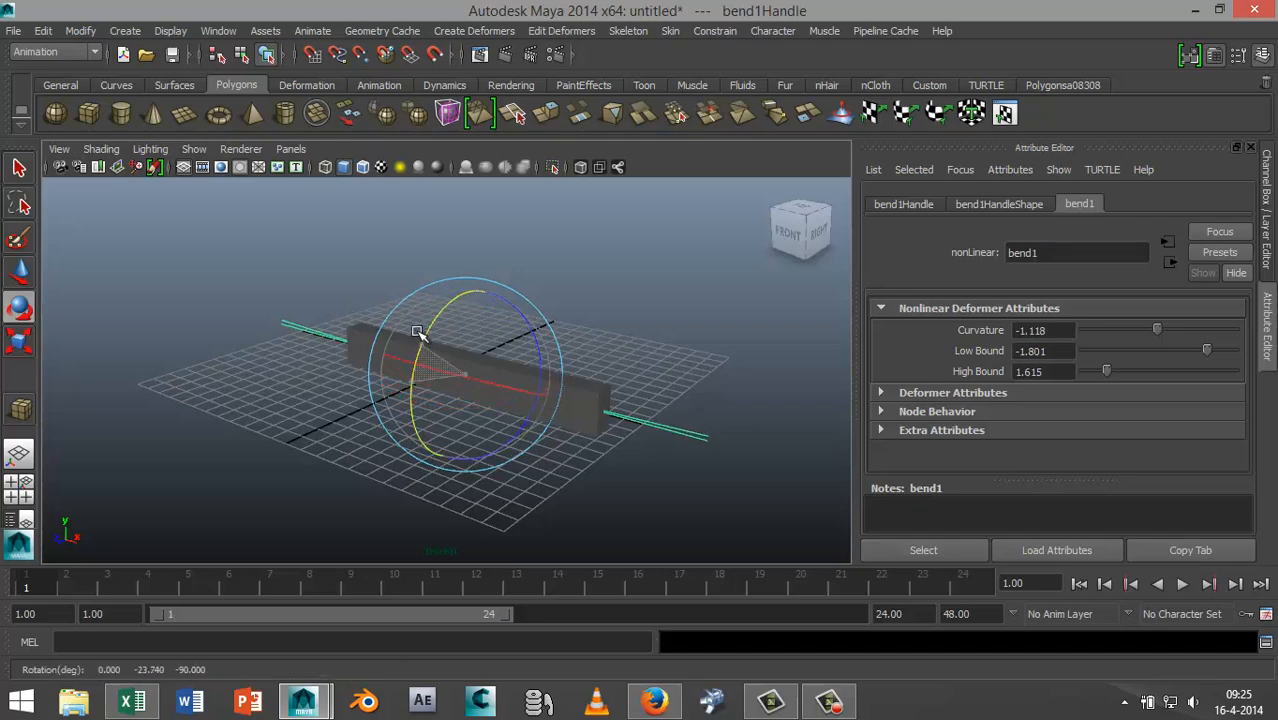
drag(418, 333, 460, 287)
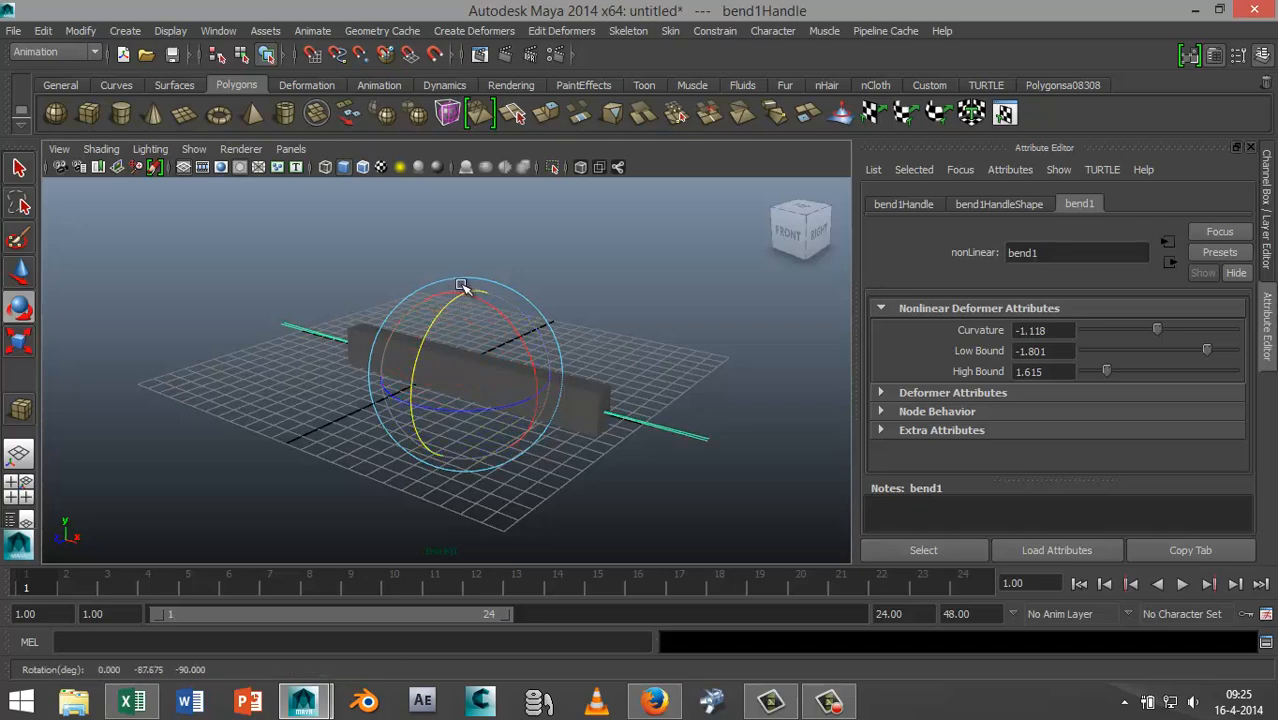
click(998, 204)
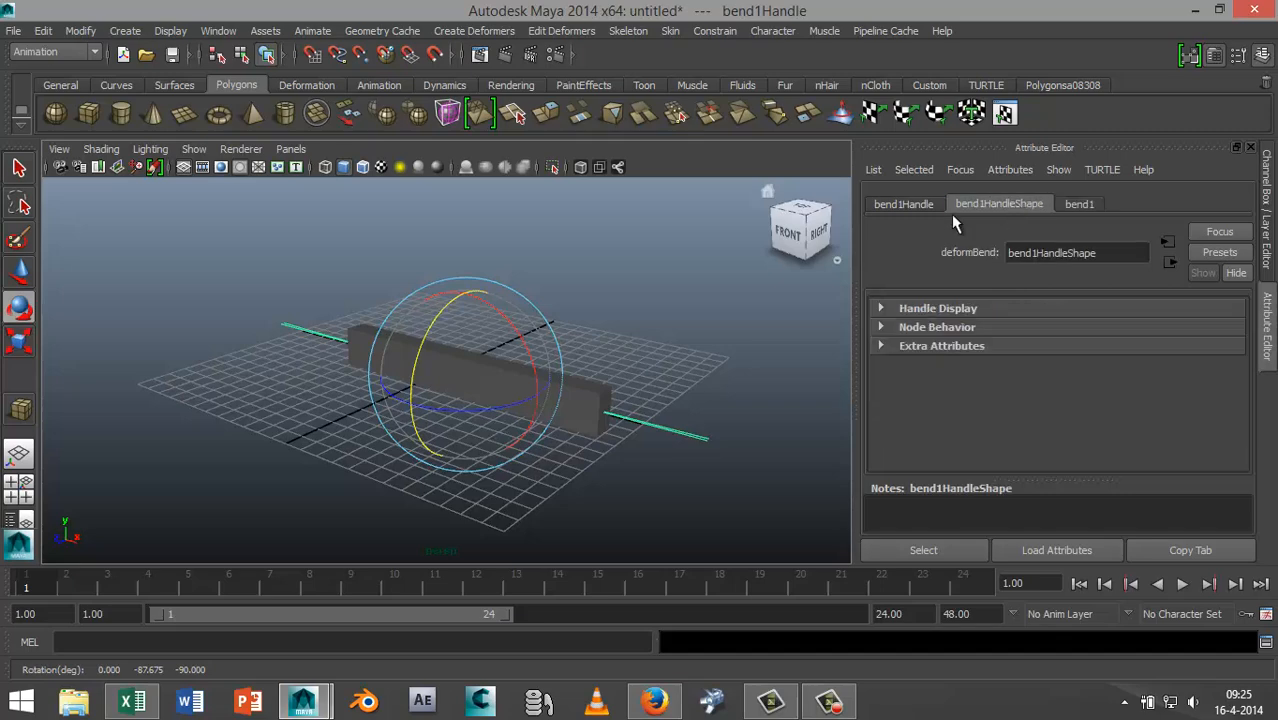
click(903, 203)
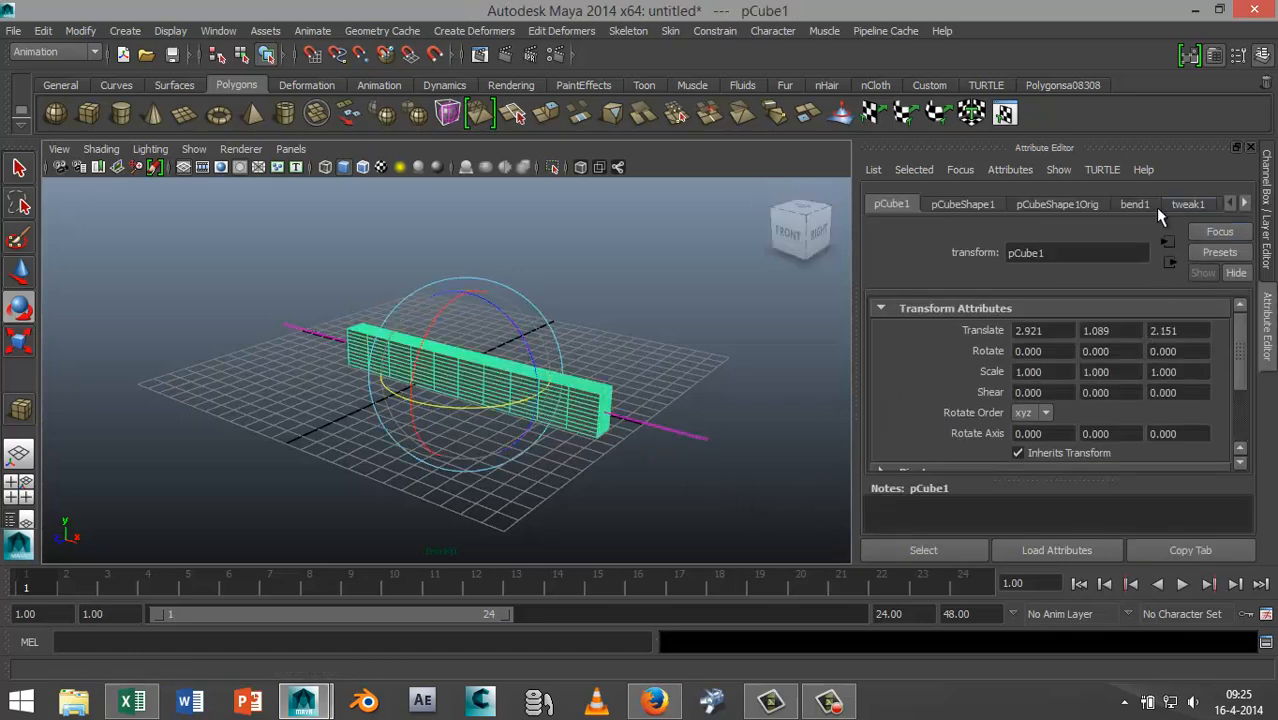
Step: Drag bend1's curvature to 95.031 so the bar curls flat into a horseshoe
click(1134, 204)
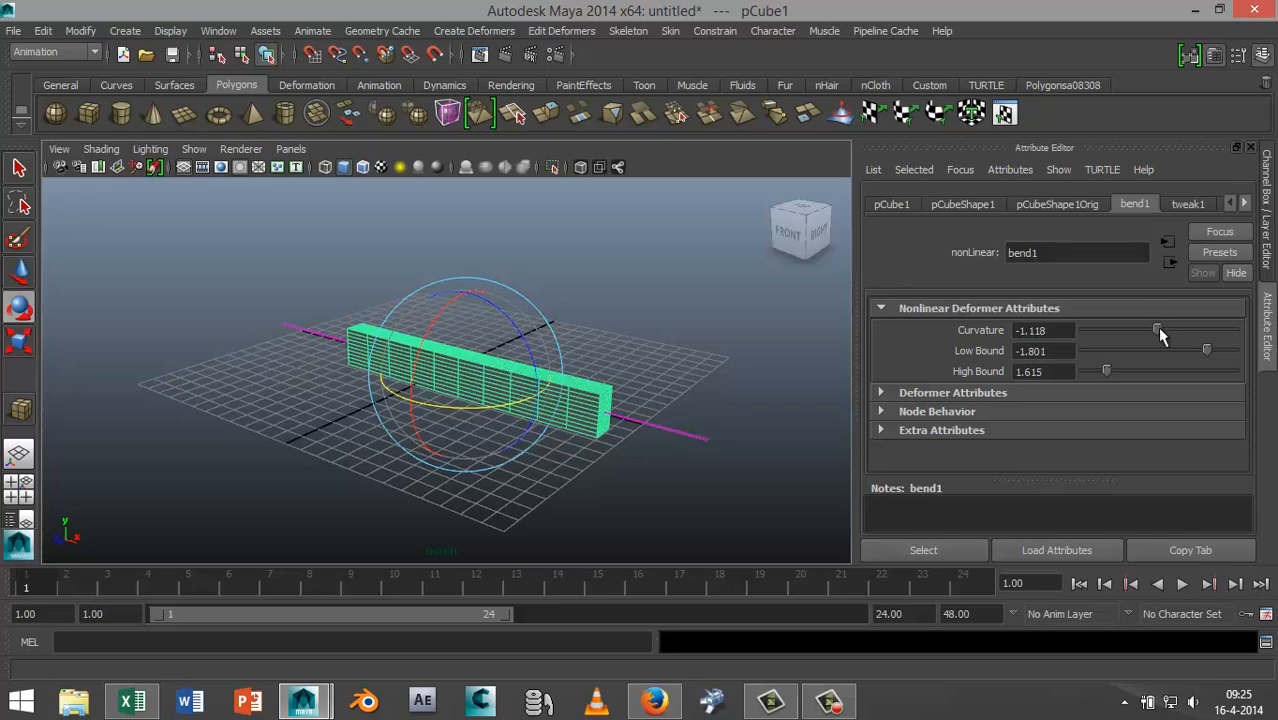
drag(1158, 330, 1180, 330)
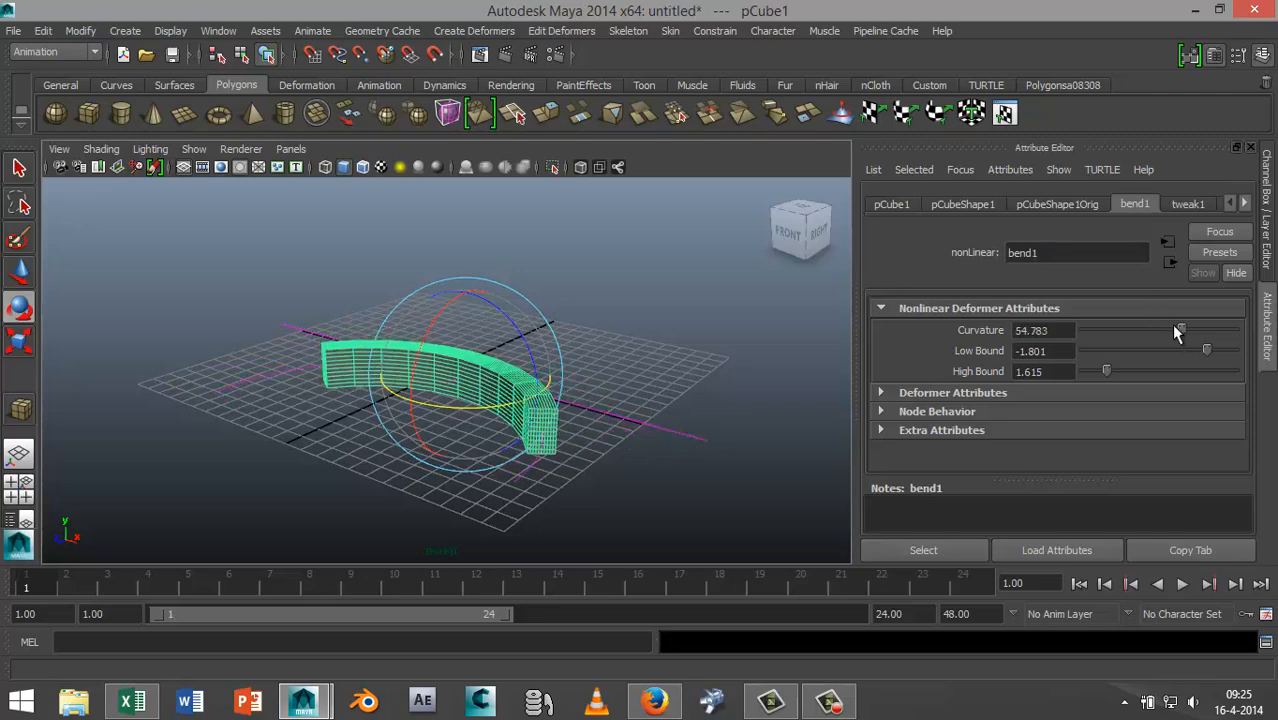
drag(1178, 330, 1128, 330)
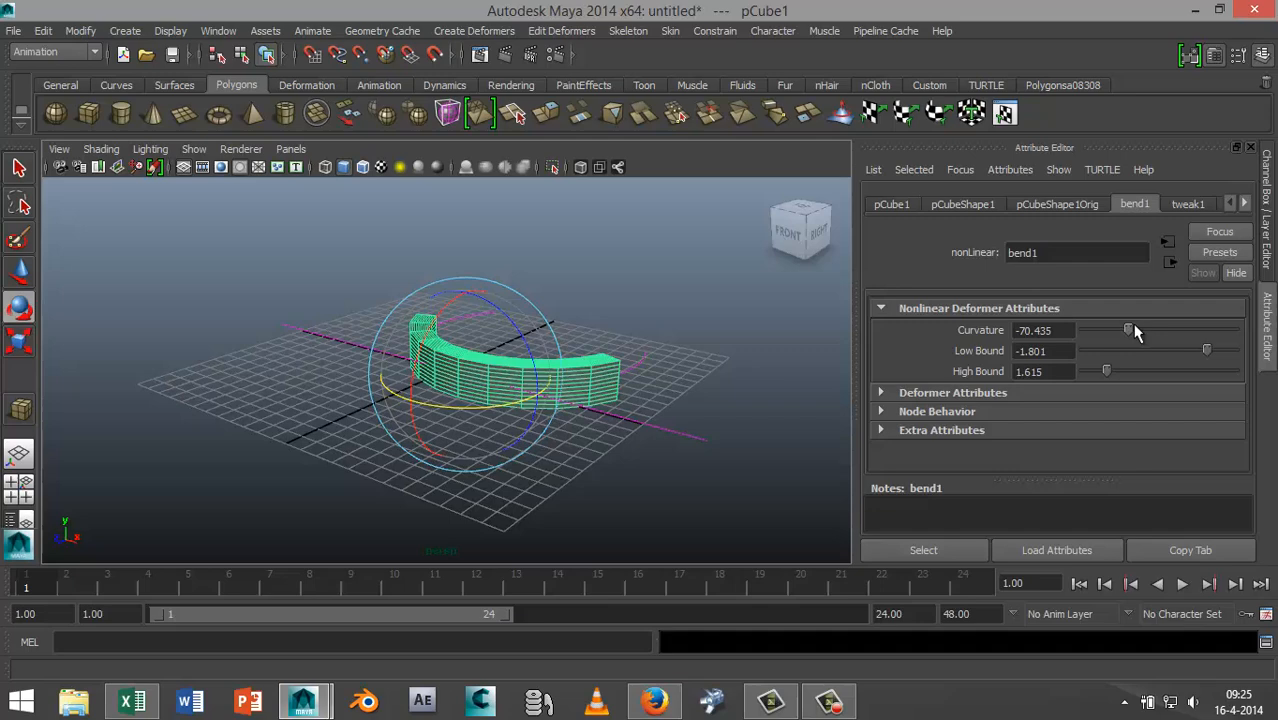
drag(1130, 330, 1120, 330)
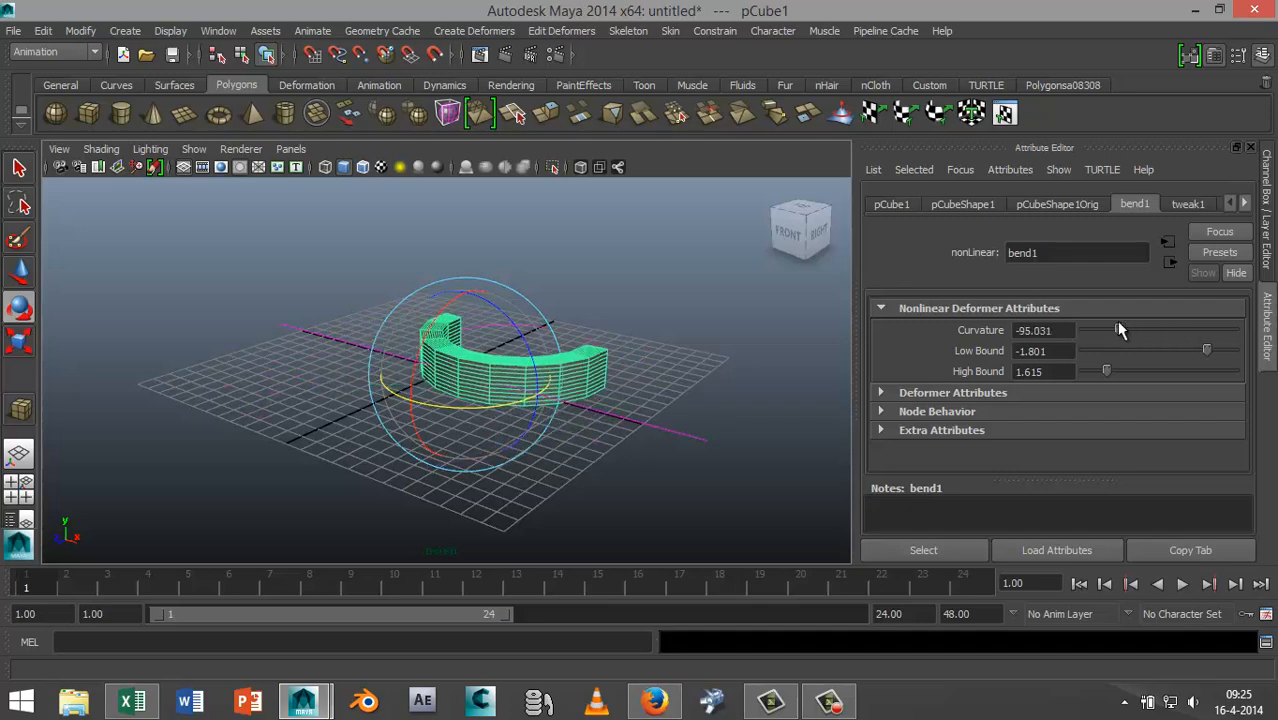
drag(1120, 330, 1190, 325)
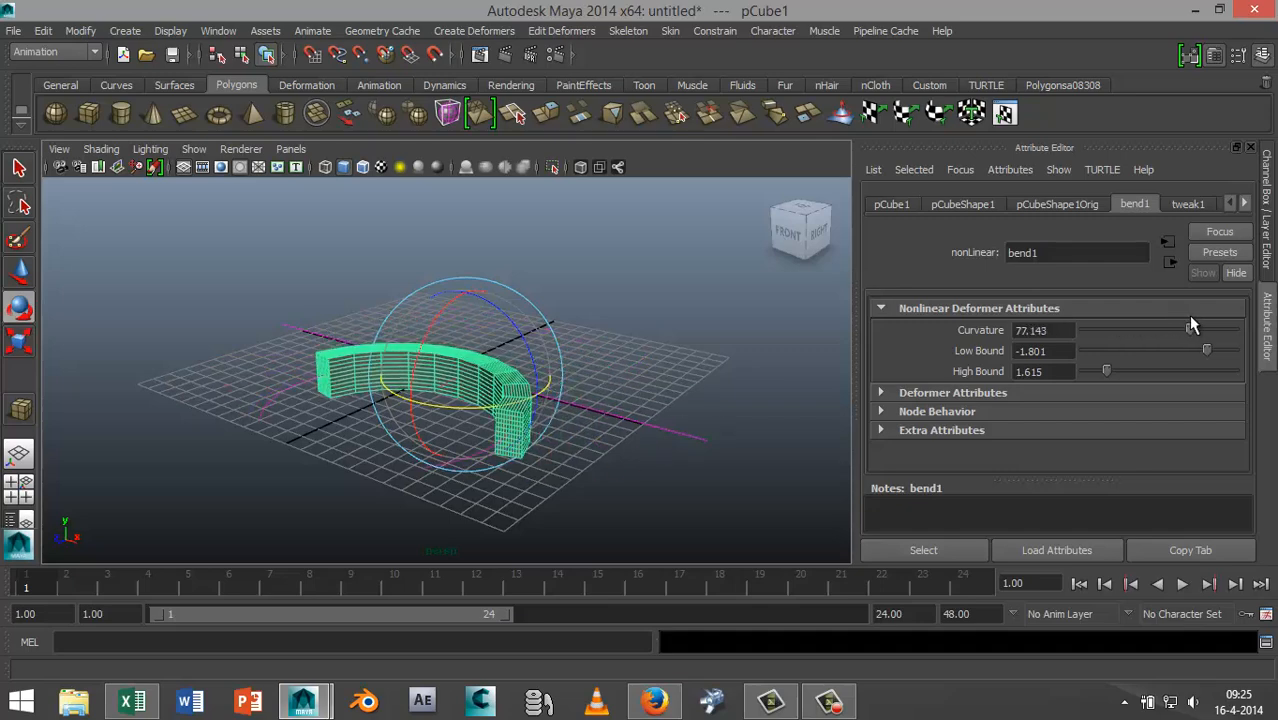
drag(1150, 330, 1200, 320)
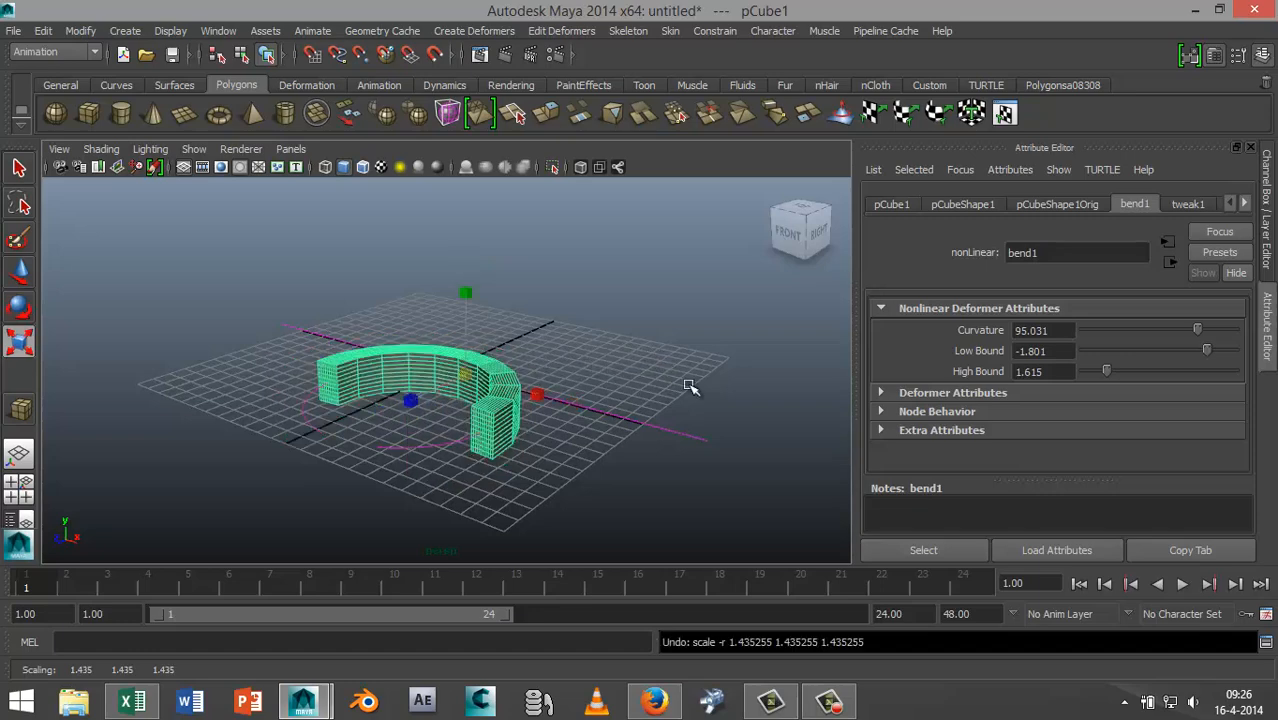
mouse_move(248, 394)
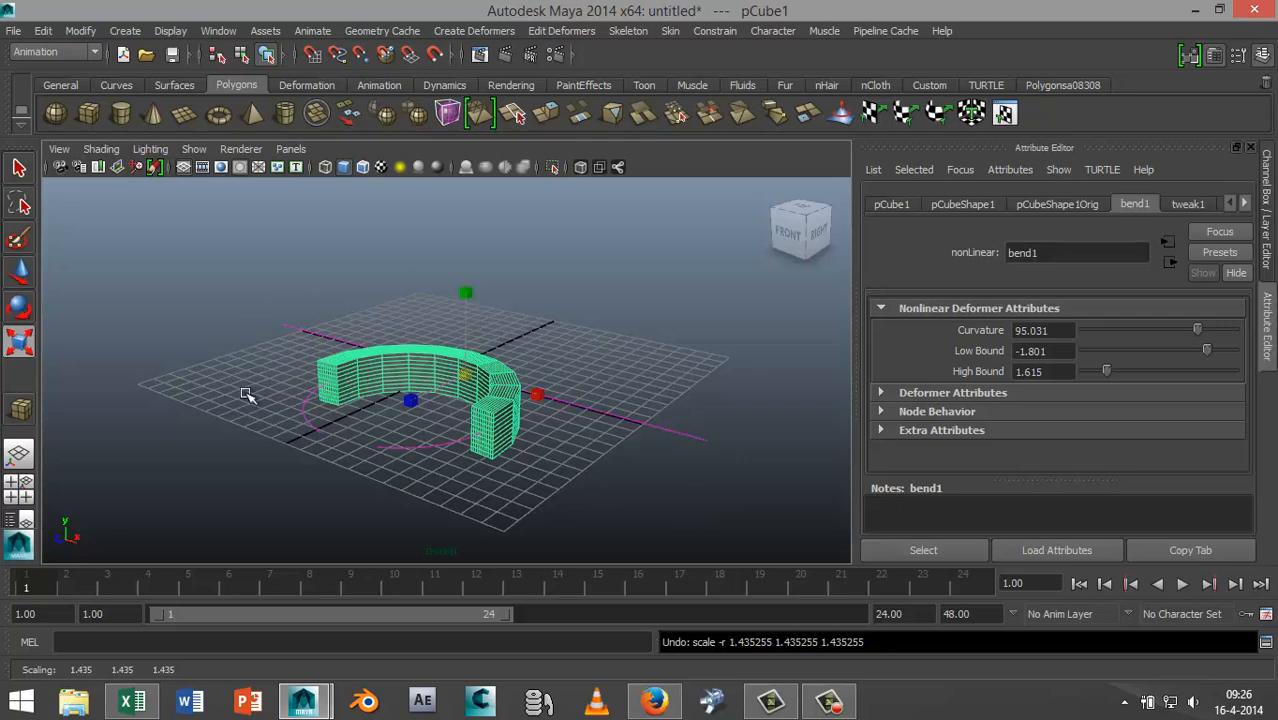
mouse_move(667, 491)
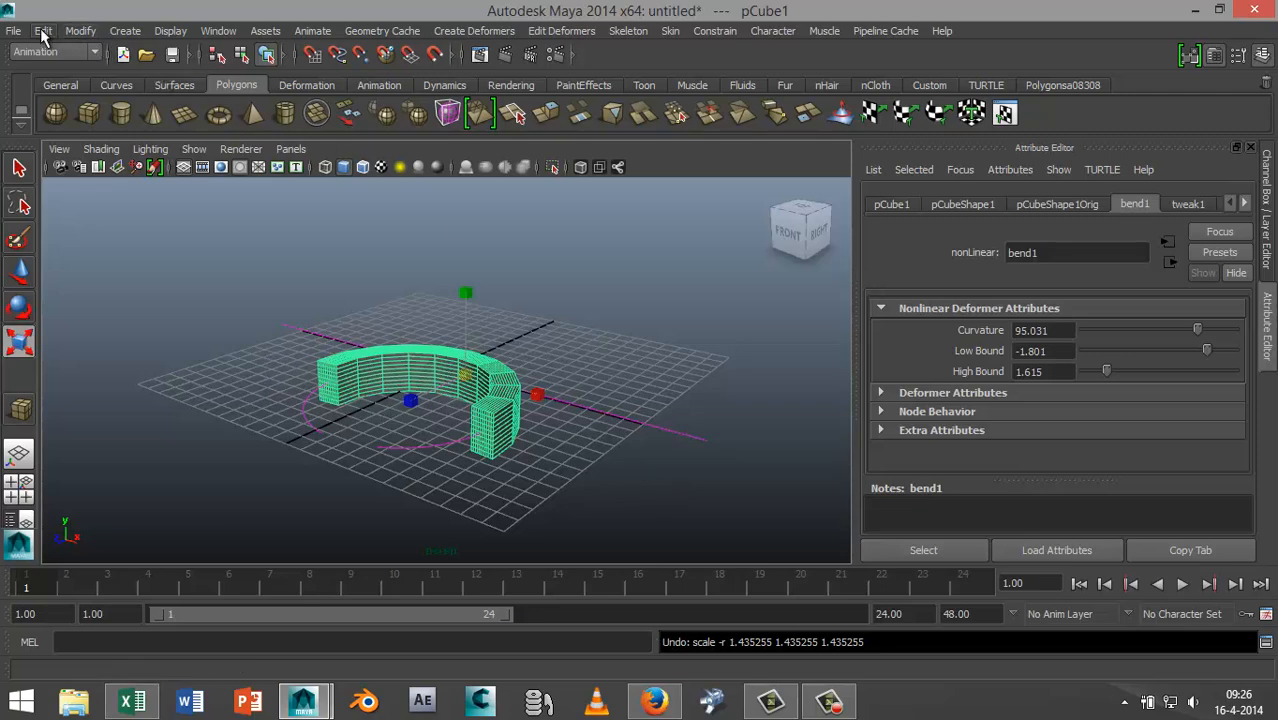
Step: Open the Edit menu to delete pCube1's construction history
click(43, 30)
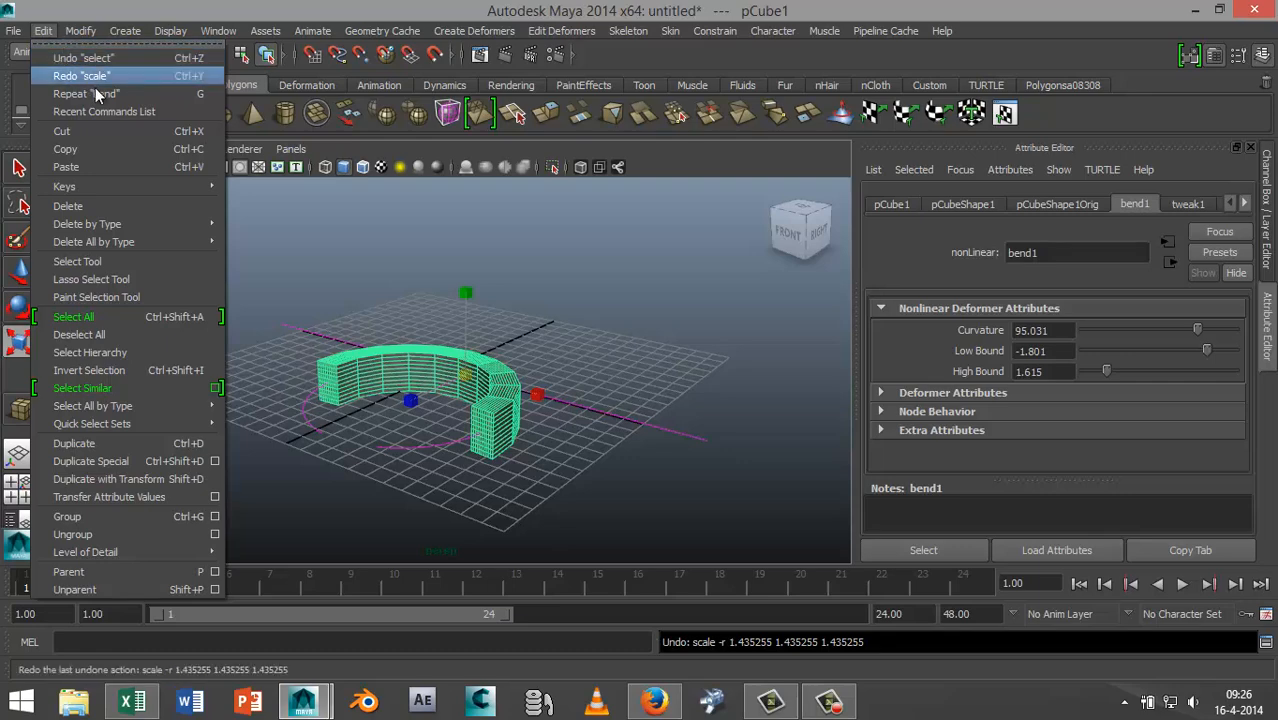
mouse_move(87, 223)
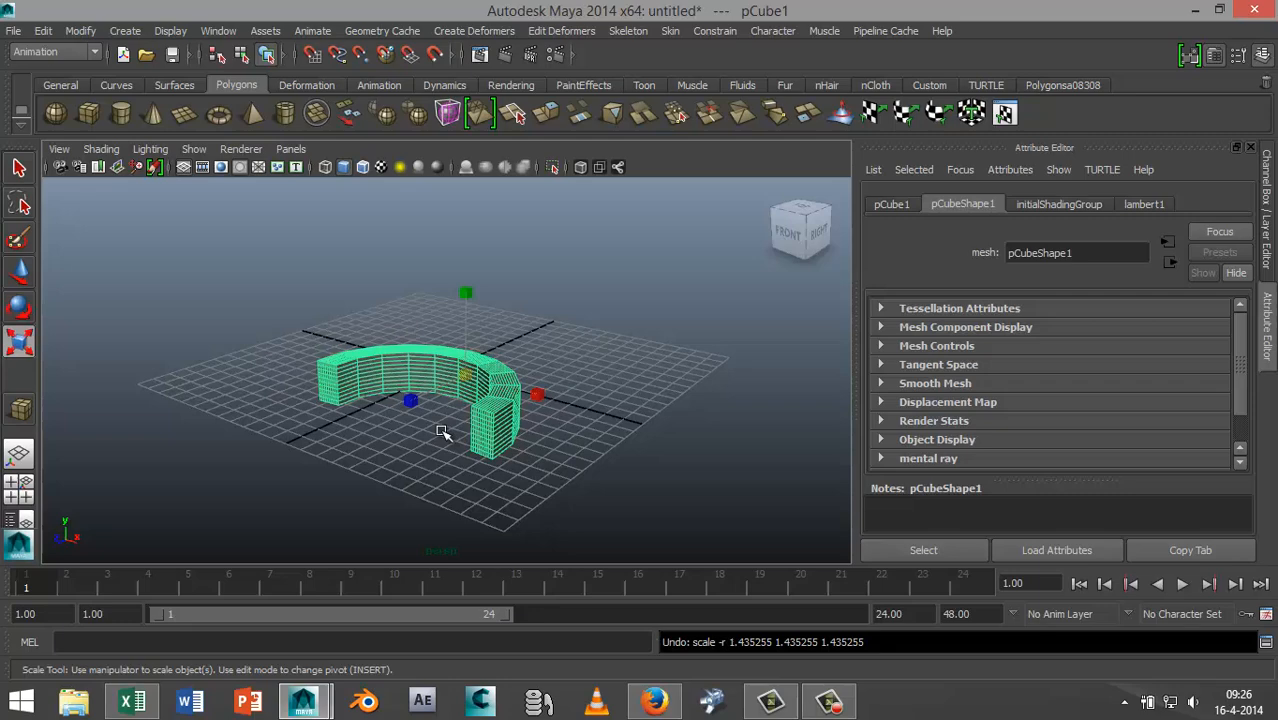
mouse_move(695, 429)
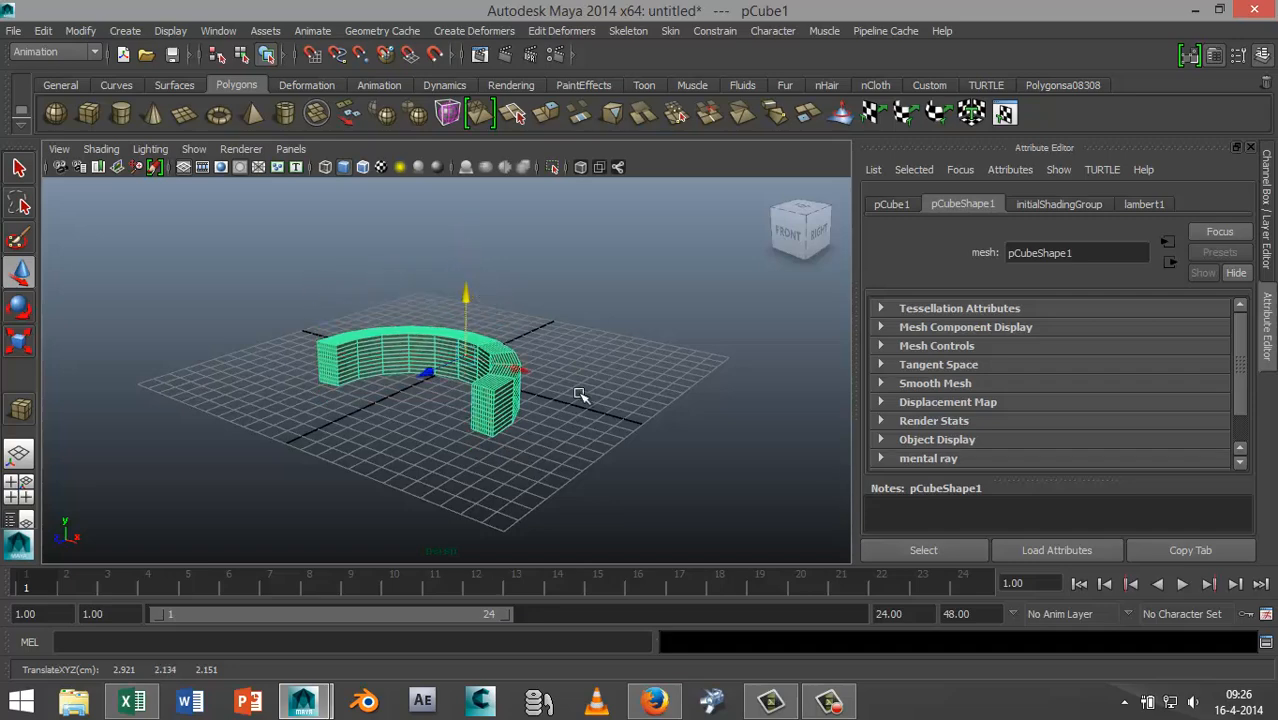
mouse_move(700, 447)
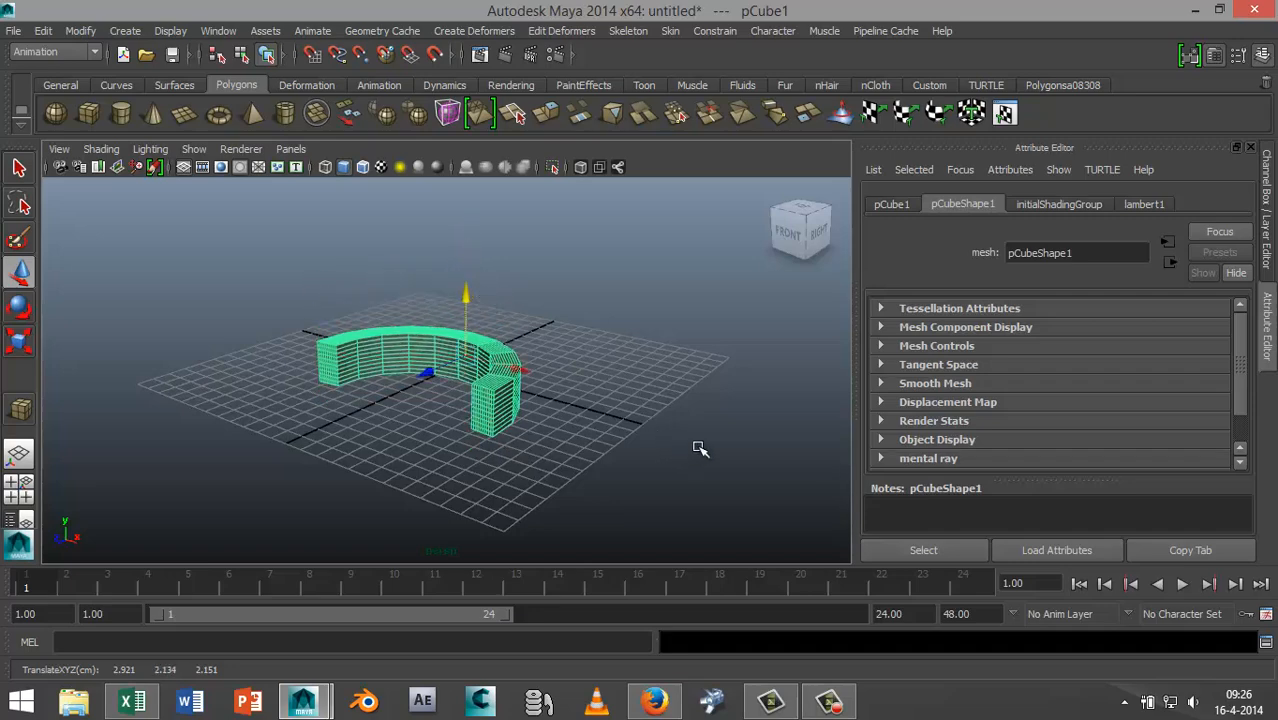